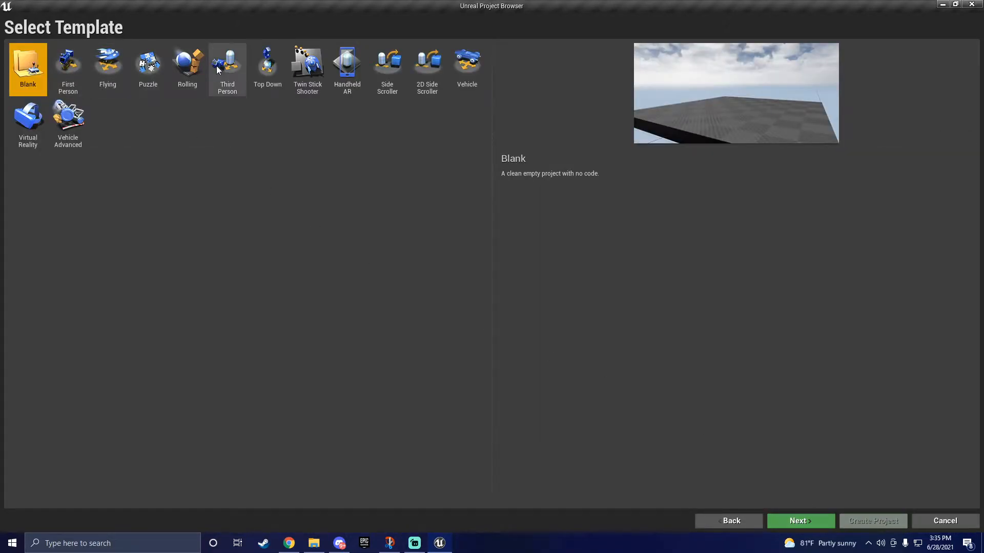
# - Choose the Third Person template and continue to the project settings page
pyautogui.click(227, 66)
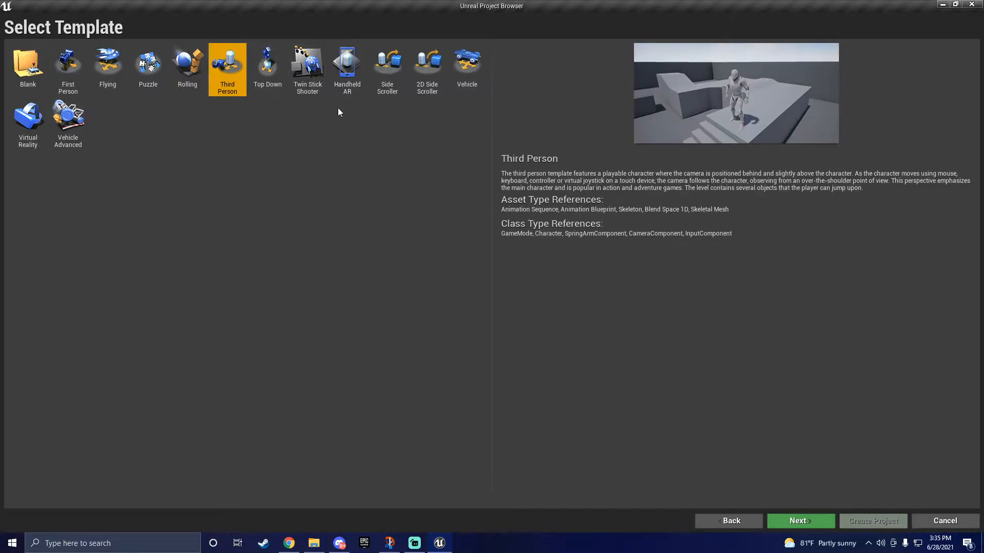
pyautogui.click(799, 520)
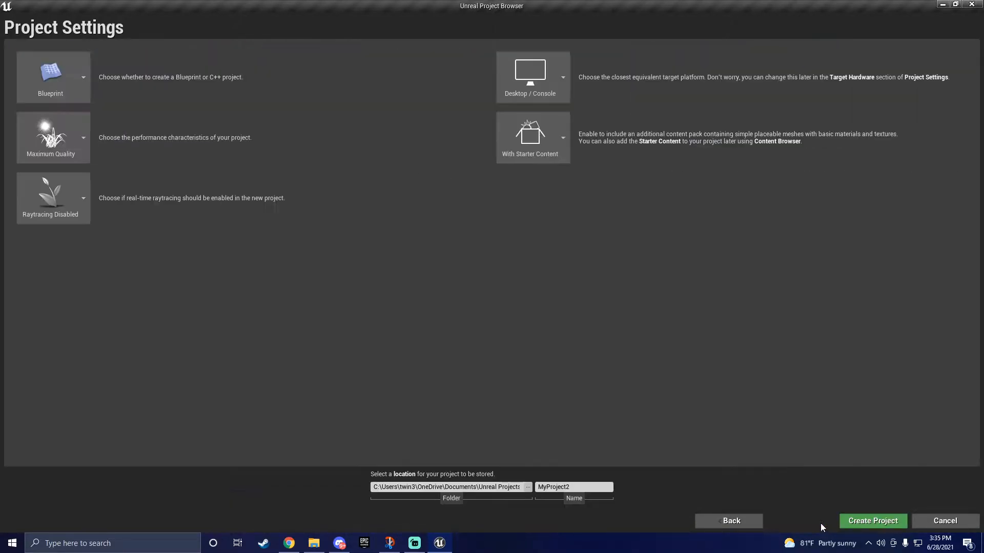
# - Name the project DisappearingPlatform and create it
pyautogui.click(571, 487)
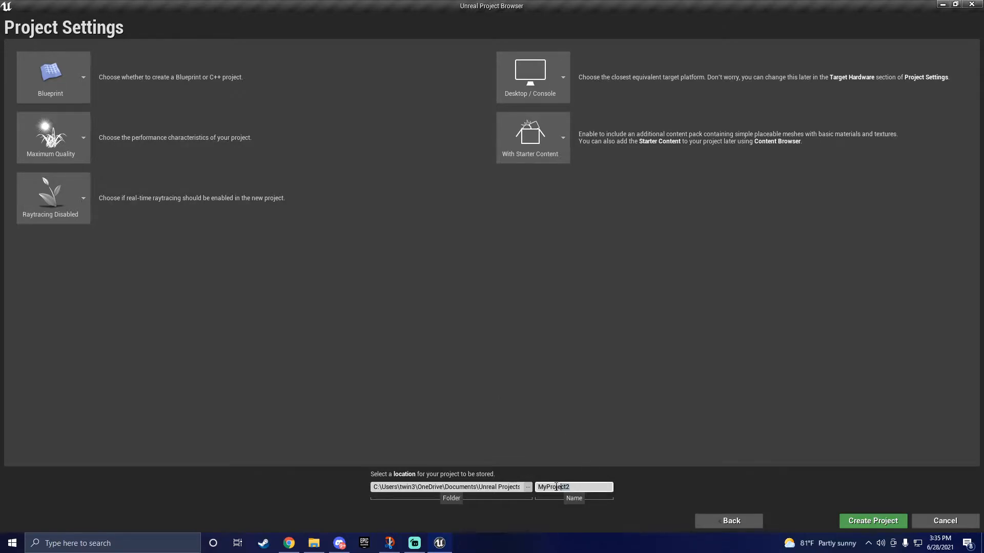
pyautogui.write('Dsi')
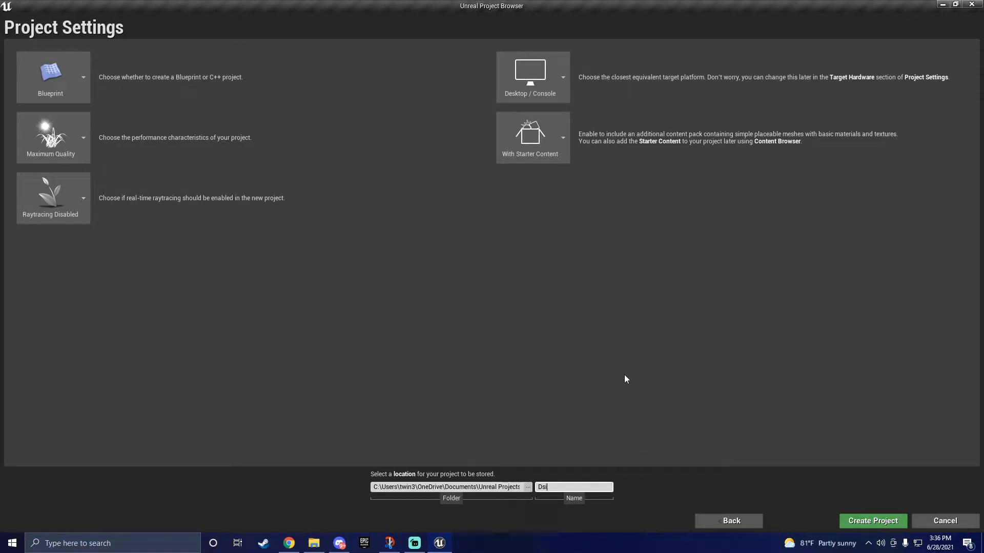
pyautogui.write('DisappearingPlatforms')
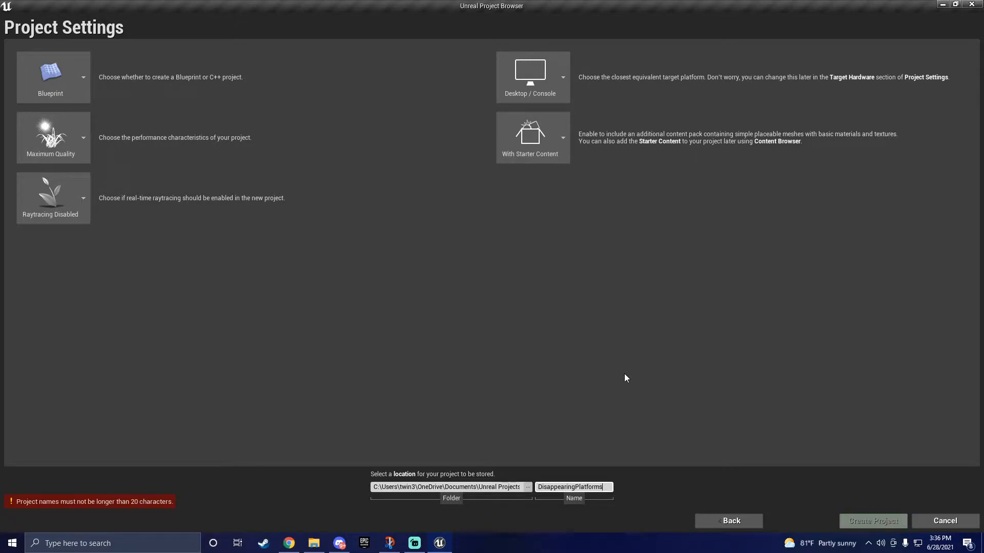
pyautogui.press('Backspace')
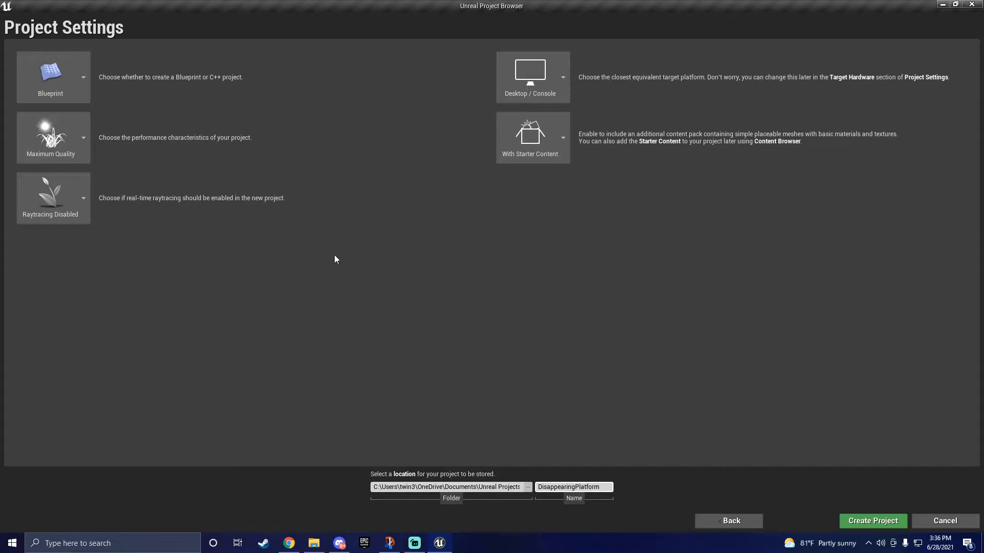
pyautogui.moveTo(158, 112)
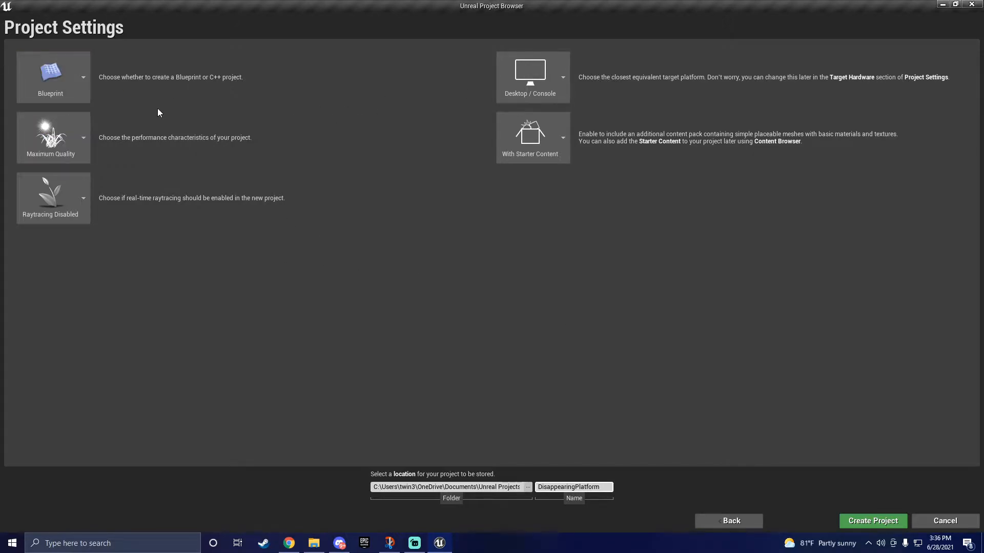
pyautogui.moveTo(854, 340)
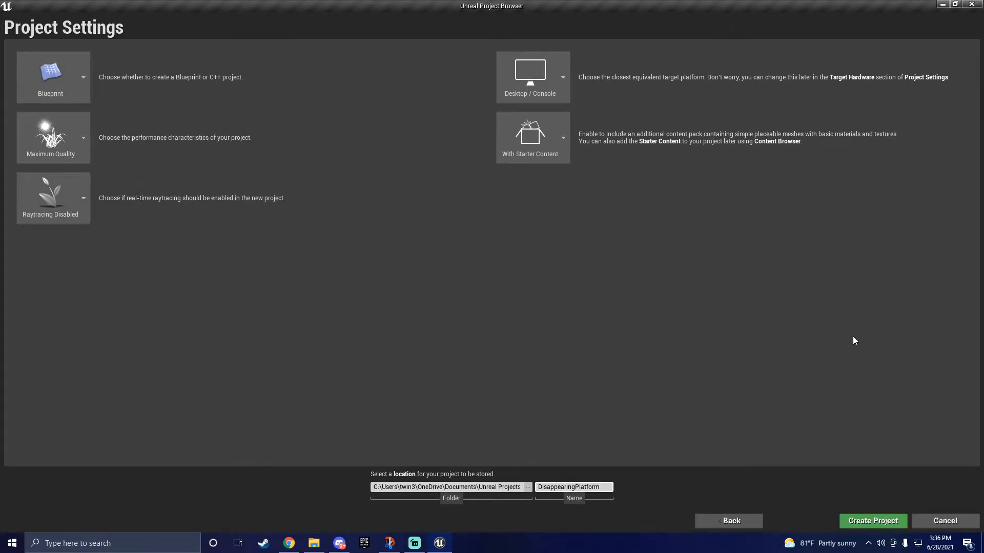
pyautogui.click(872, 521)
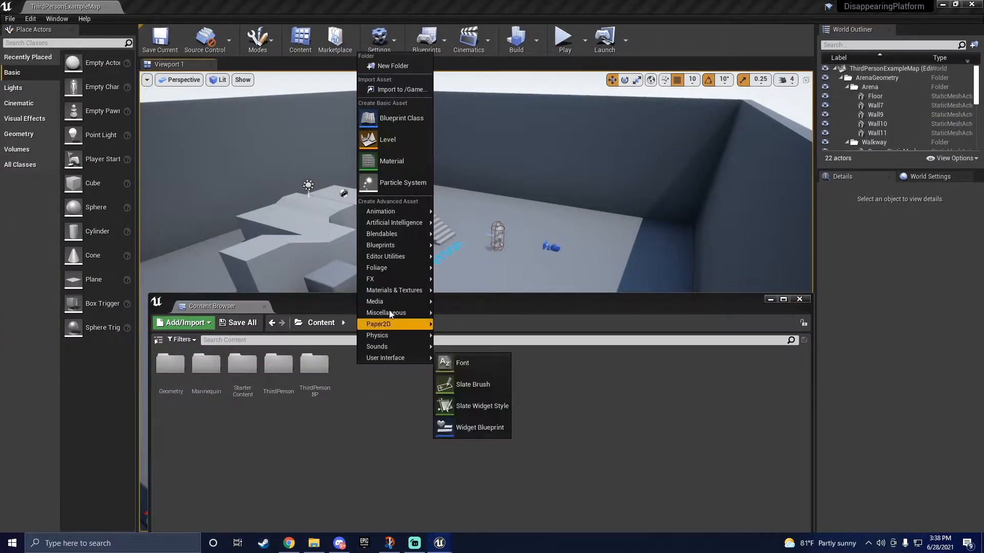
# - Create a Blueprint class named DisappearingPlatform and open it in the Blueprint editor
pyautogui.click(400, 118)
pyautogui.write('DisappearingPlatform')
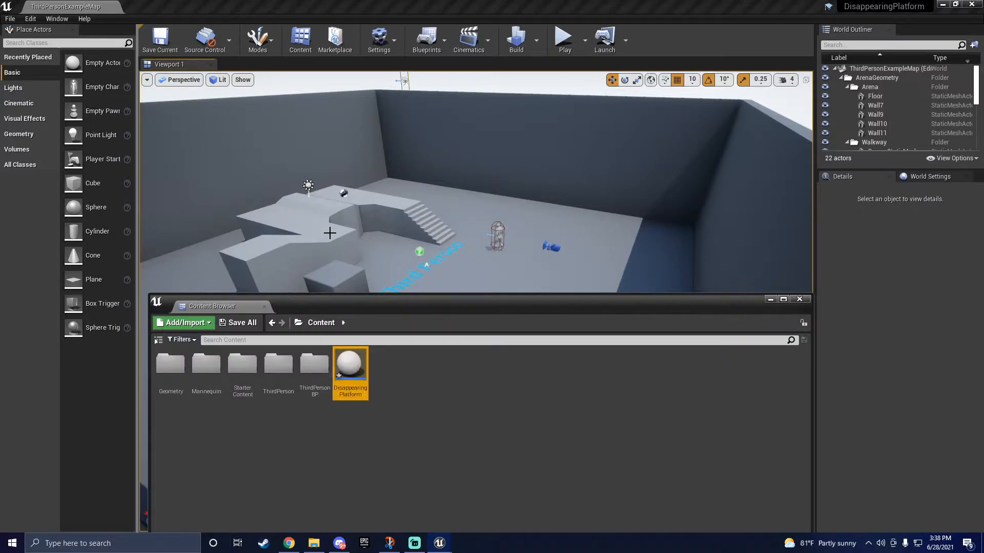
pyautogui.doubleClick(350, 361)
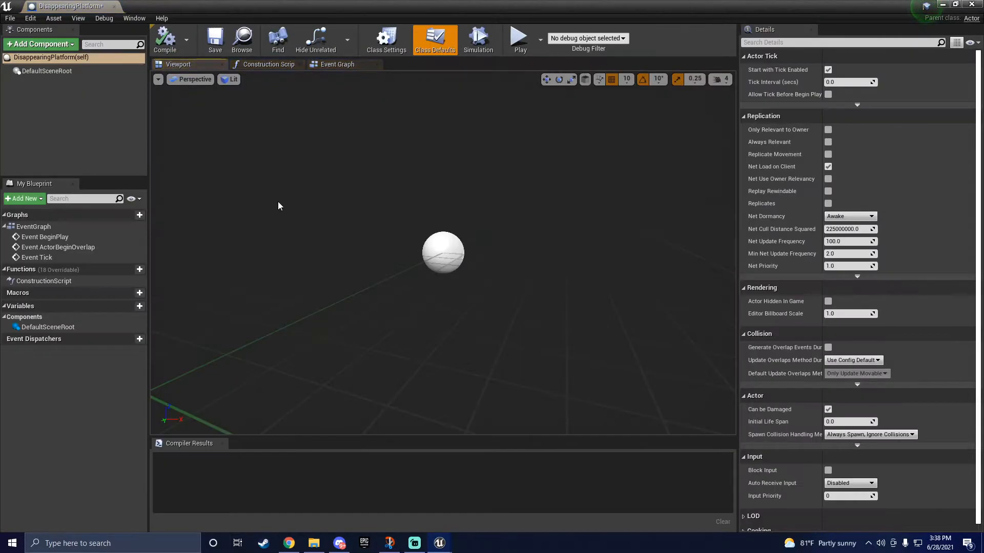
# - Add a static mesh component named Floor using the Floor_400x400 mesh
pyautogui.click(40, 44)
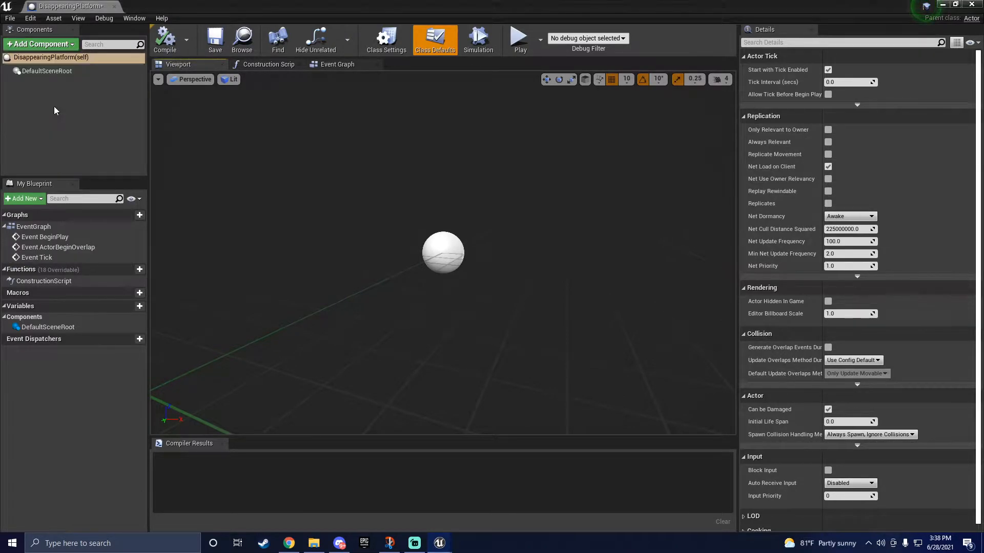
pyautogui.click(39, 44)
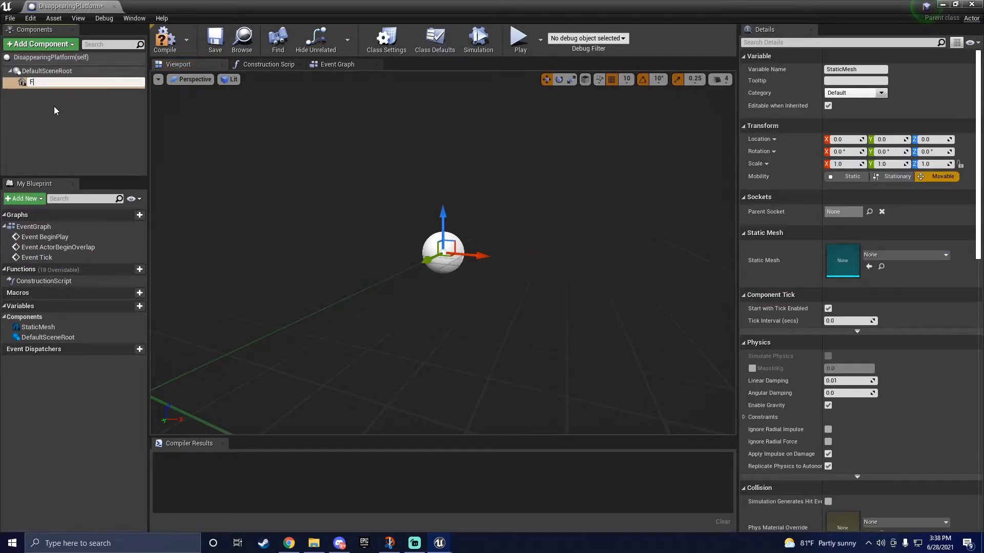
pyautogui.write('Floor')
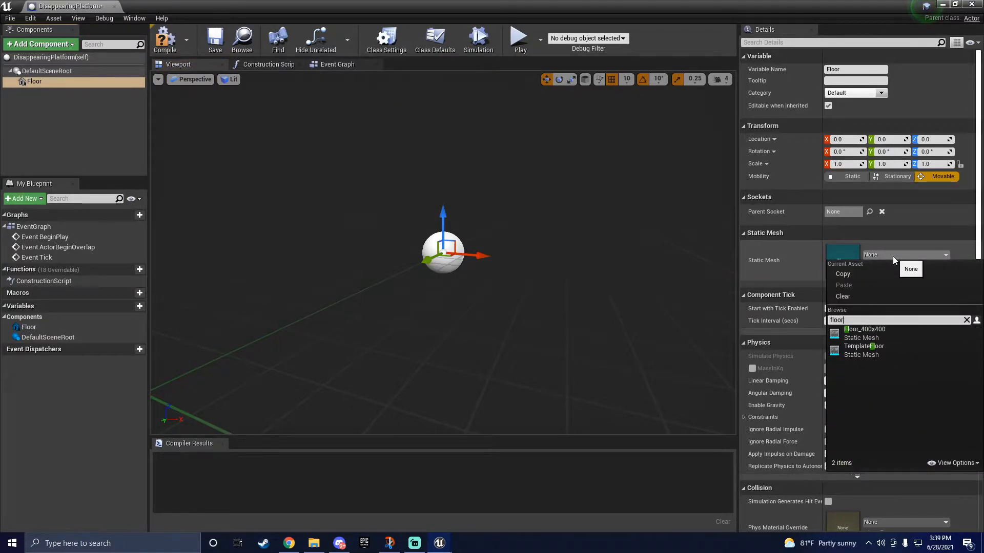
pyautogui.click(865, 329)
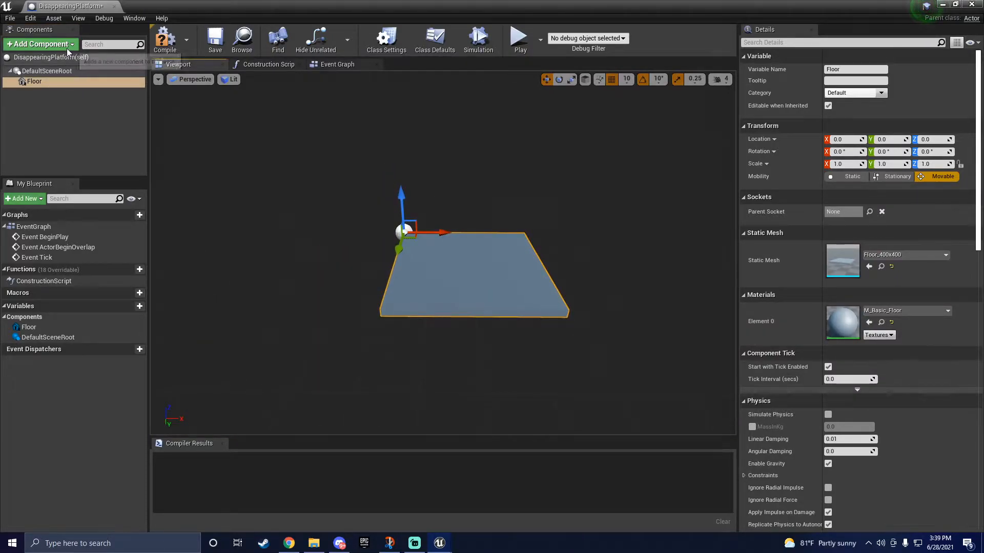
# - Add a Box collision component, move it over the floor, and compile the Blueprint
pyautogui.write('box')
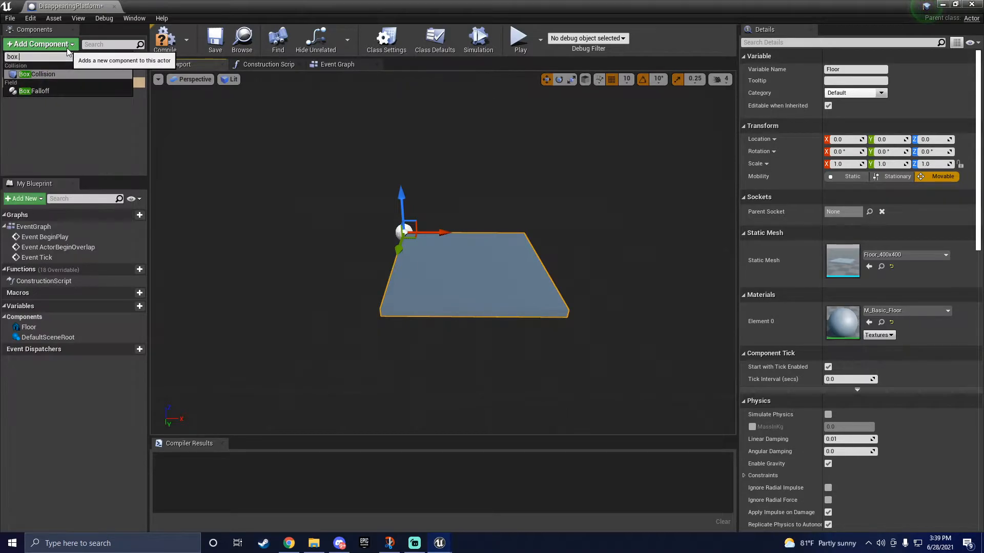
pyautogui.click(42, 74)
pyautogui.write('6.25')
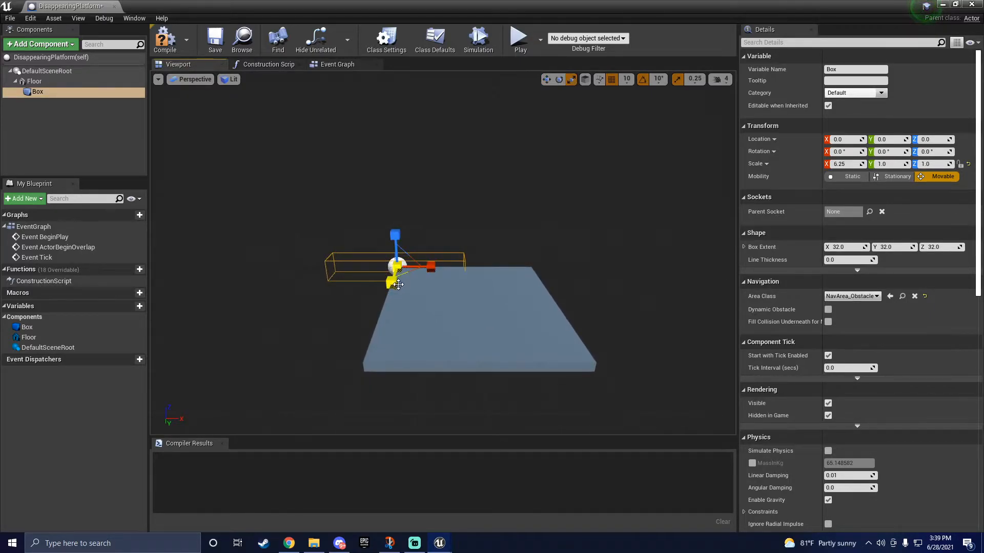
pyautogui.moveTo(411, 266); pyautogui.dragTo(511, 270)
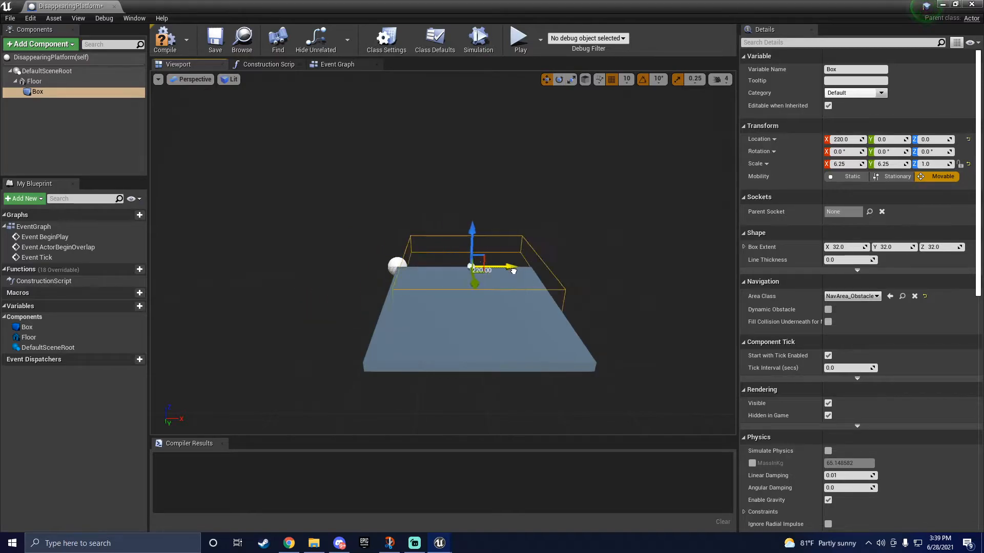
pyautogui.moveTo(508, 270); pyautogui.dragTo(502, 304)
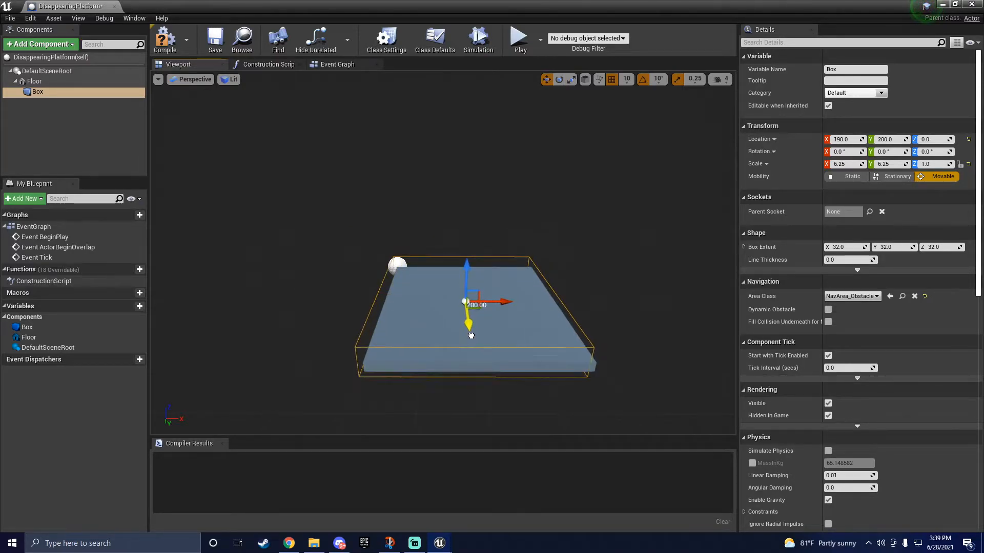
pyautogui.click(34, 81)
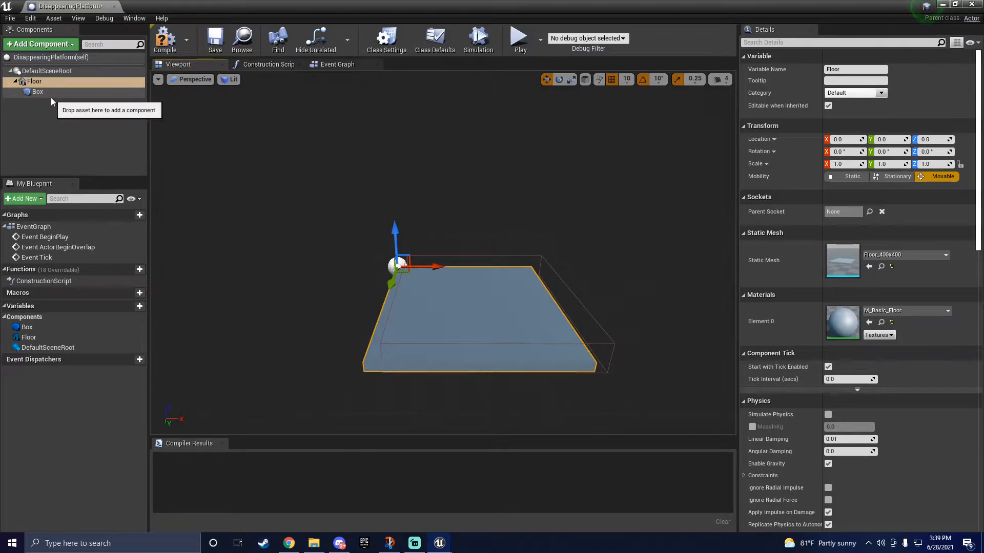
pyautogui.click(37, 91)
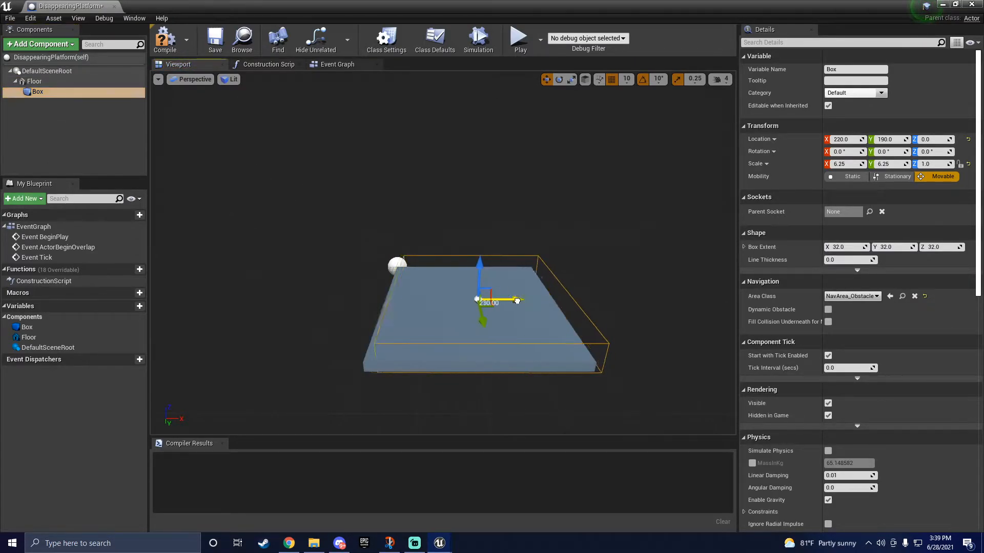
pyautogui.click(337, 64)
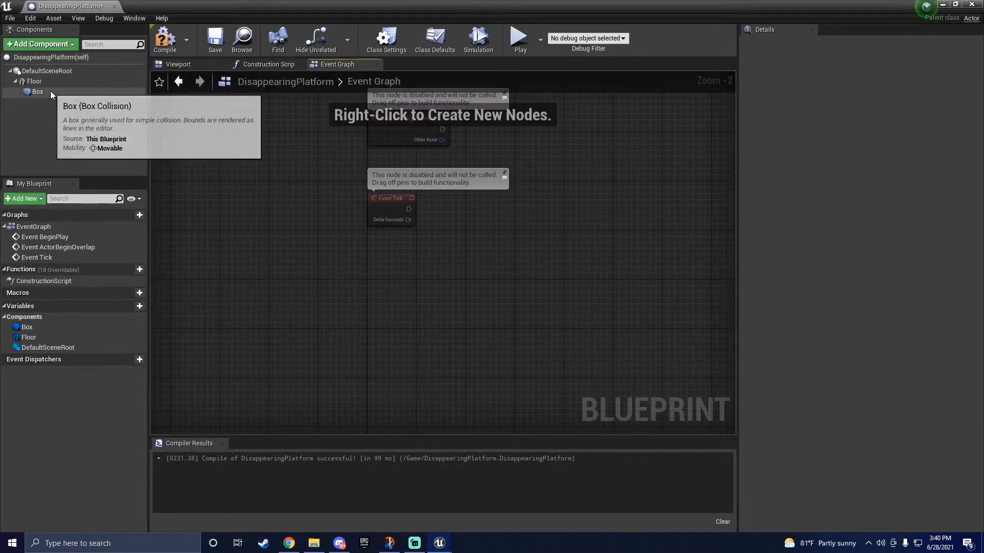
# - Add an On Component Begin Overlap event for the Box component
pyautogui.click(38, 91)
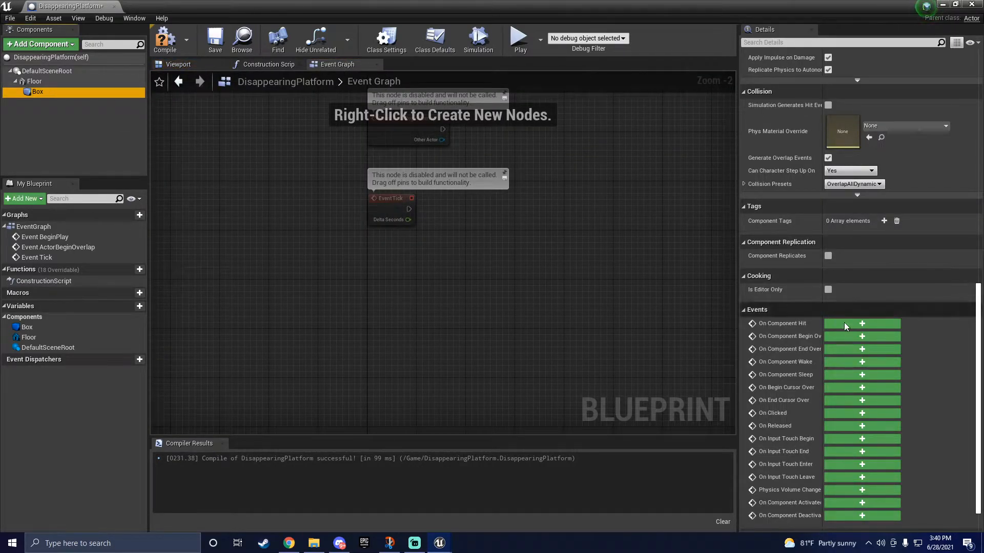
pyautogui.moveTo(862, 337)
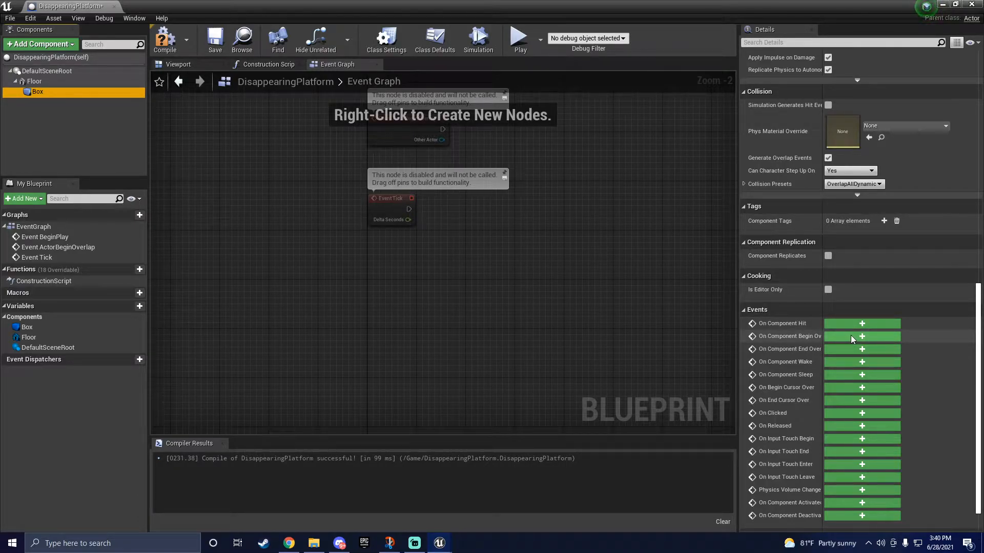
pyautogui.click(862, 336)
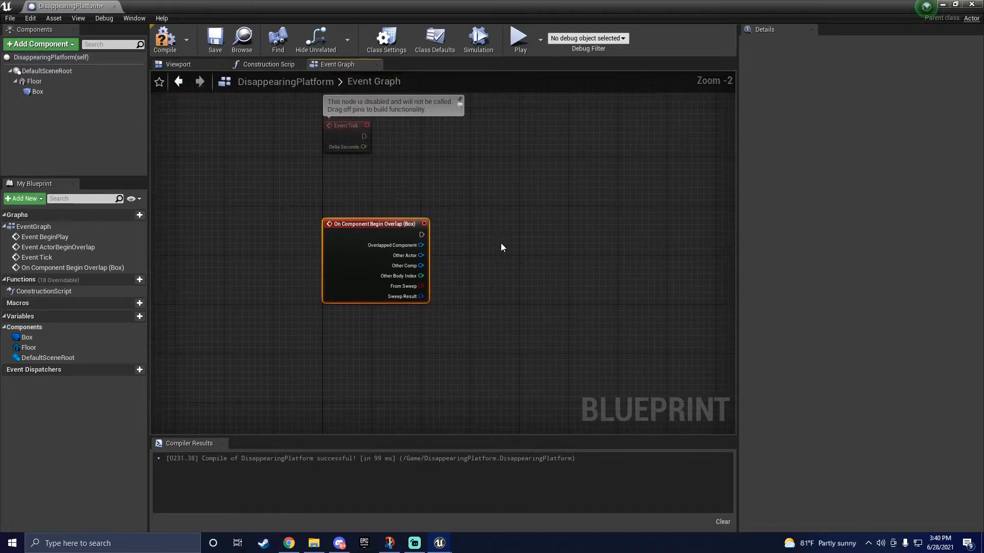
# - Wire the overlap event into a Cast To ThirdPersonCharacter node
pyautogui.moveTo(423, 233); pyautogui.dragTo(488, 237)
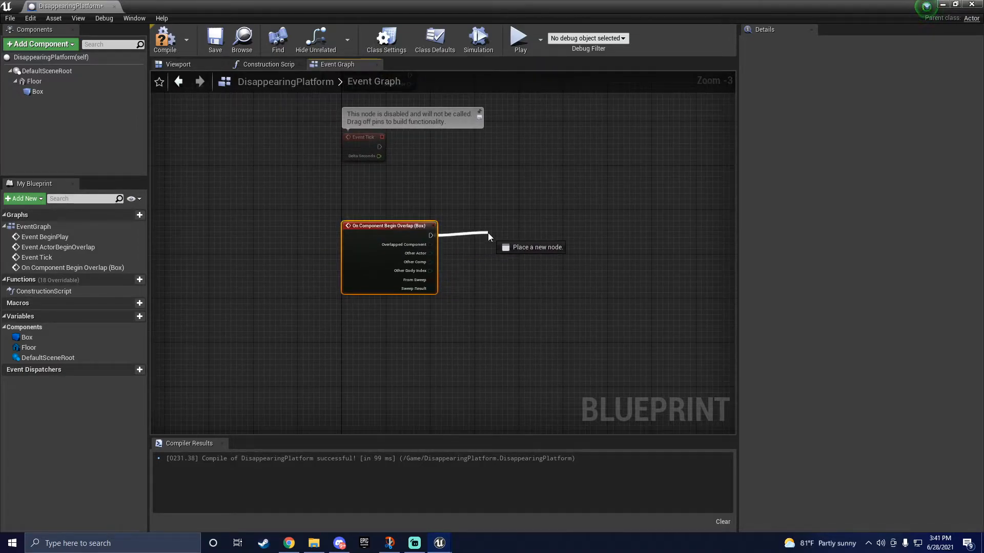
pyautogui.click(489, 236)
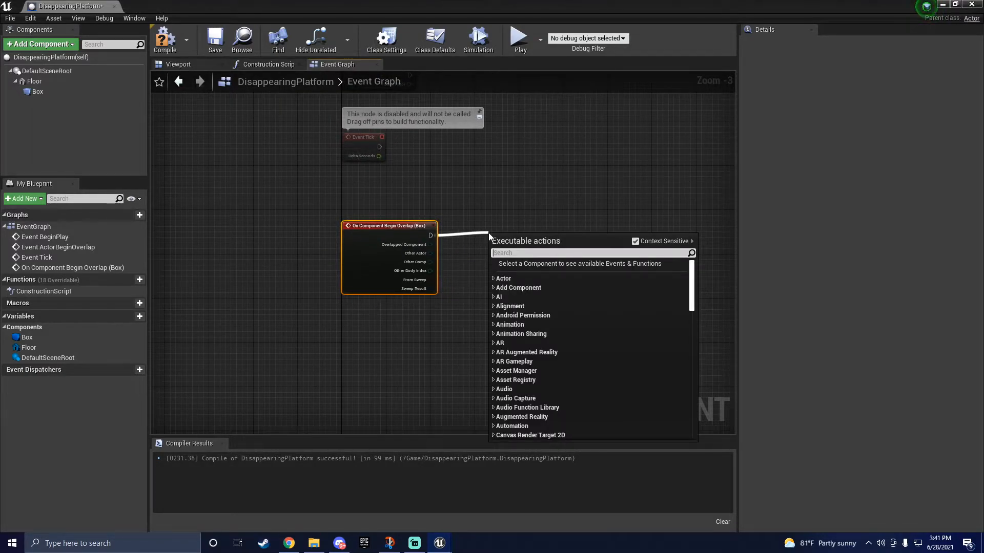
pyautogui.write('s')
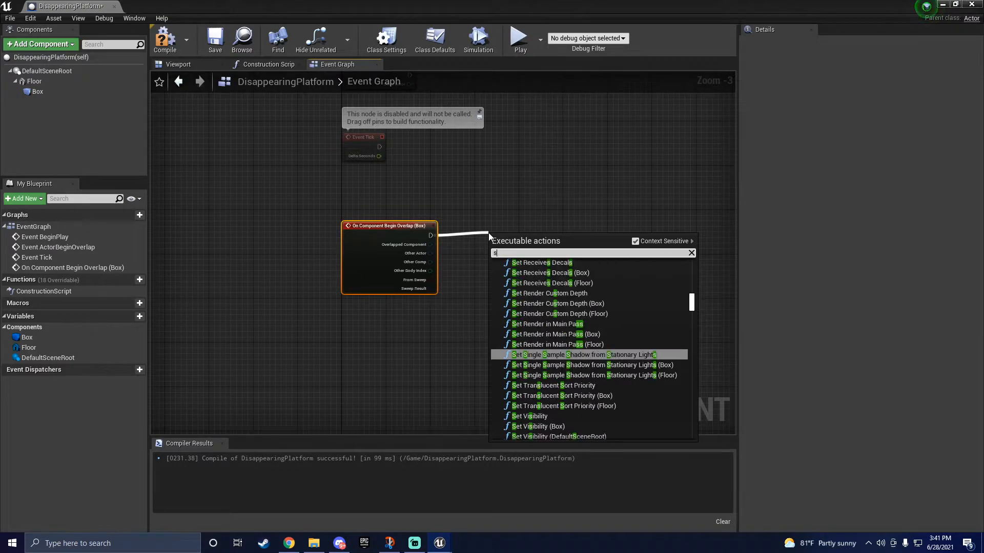
pyautogui.write('cast to')
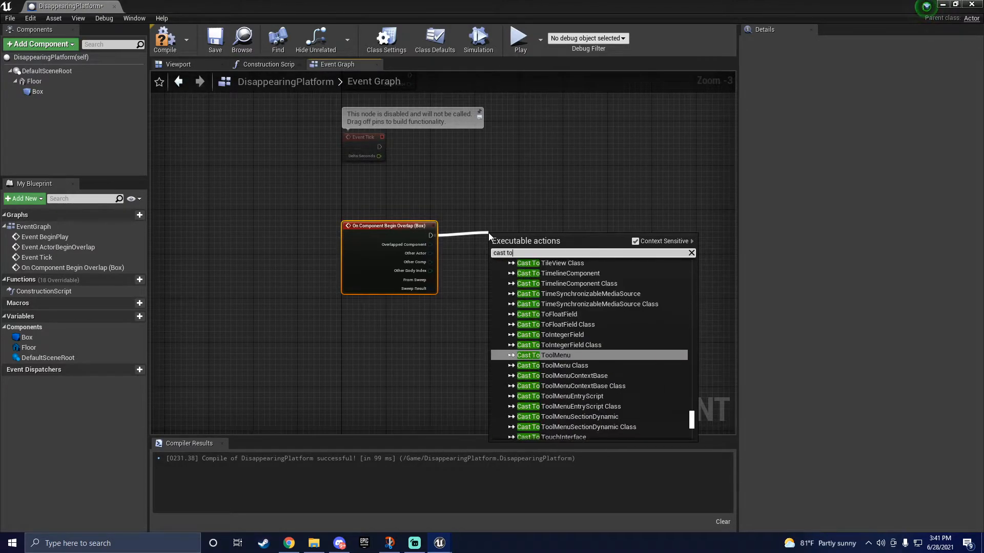
pyautogui.write('thir')
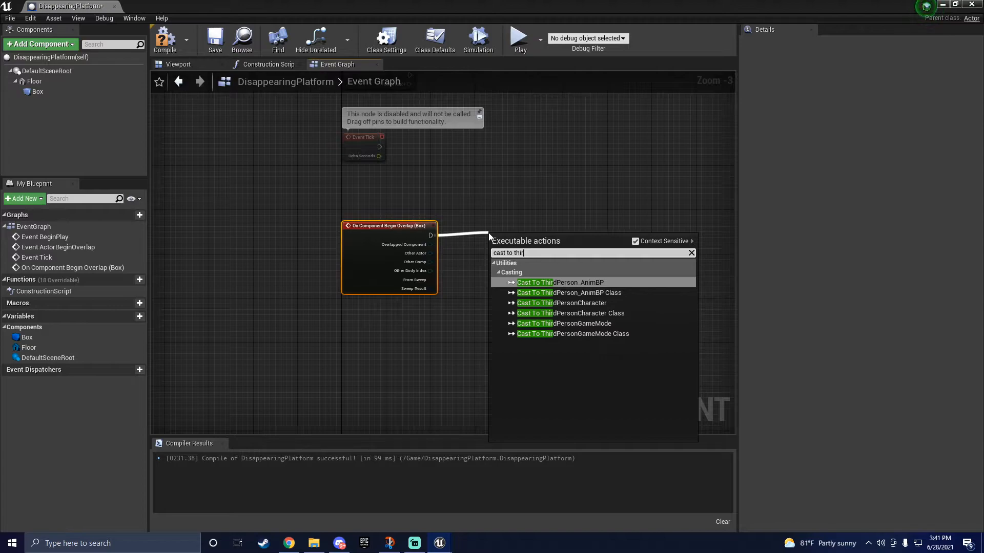
pyautogui.click(560, 303)
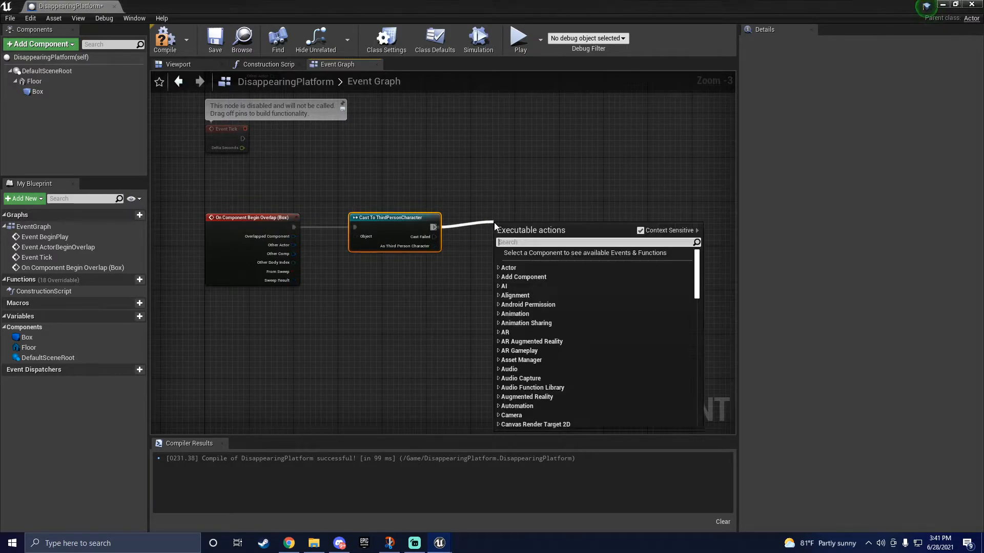
# - Add a Set Material node for Floor and search the asset picker for a white material
pyautogui.write('set materi')
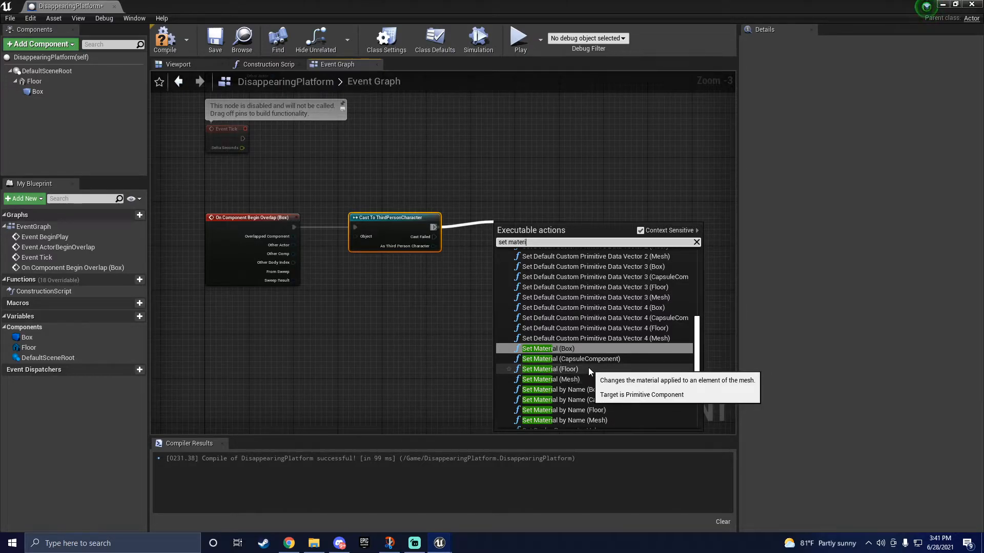
pyautogui.click(549, 369)
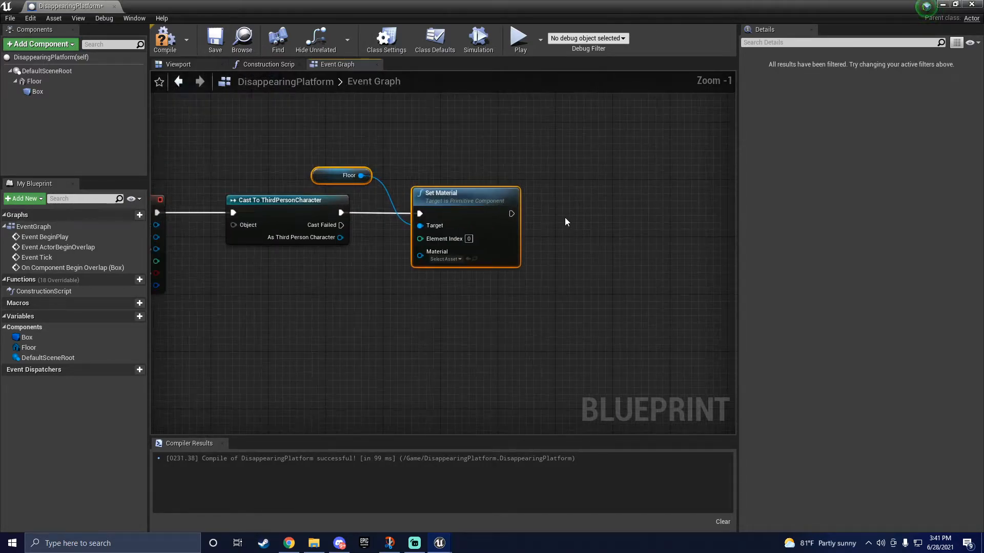
pyautogui.click(443, 258)
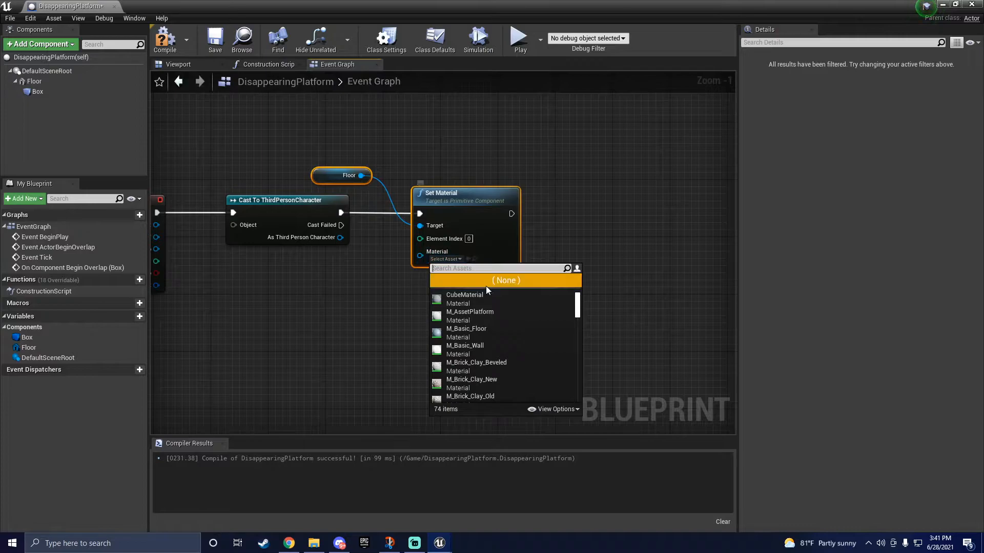
pyautogui.moveTo(515, 301)
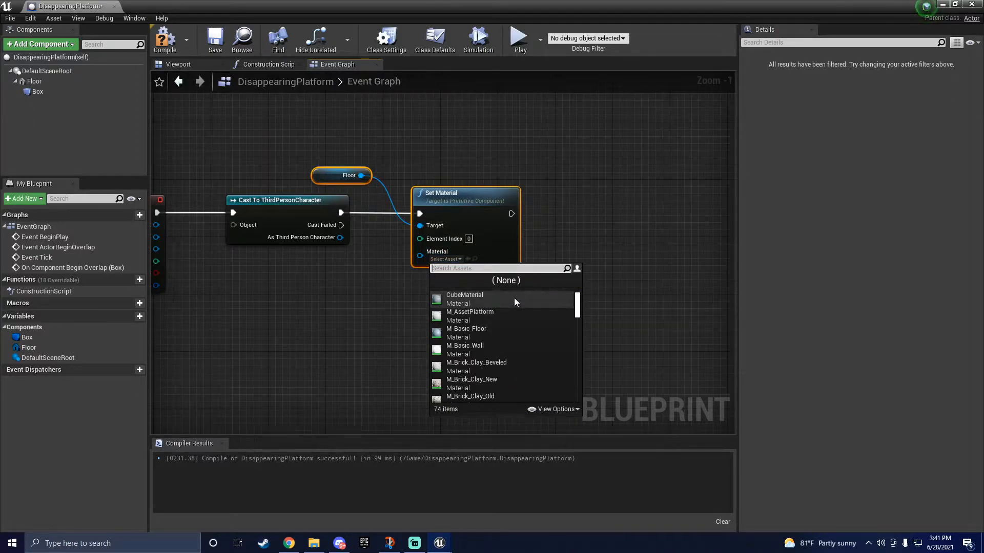
pyautogui.write('white')
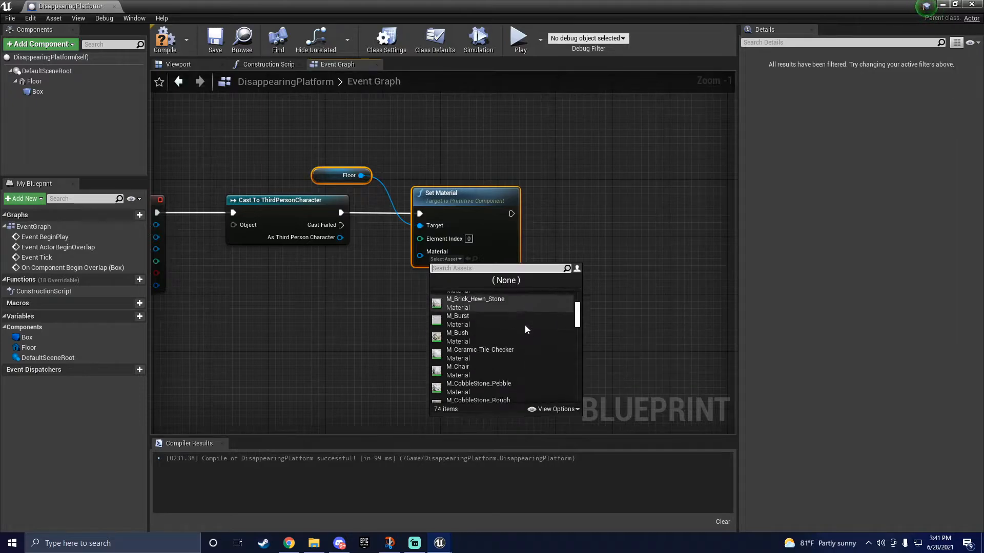
pyautogui.scroll(-3)
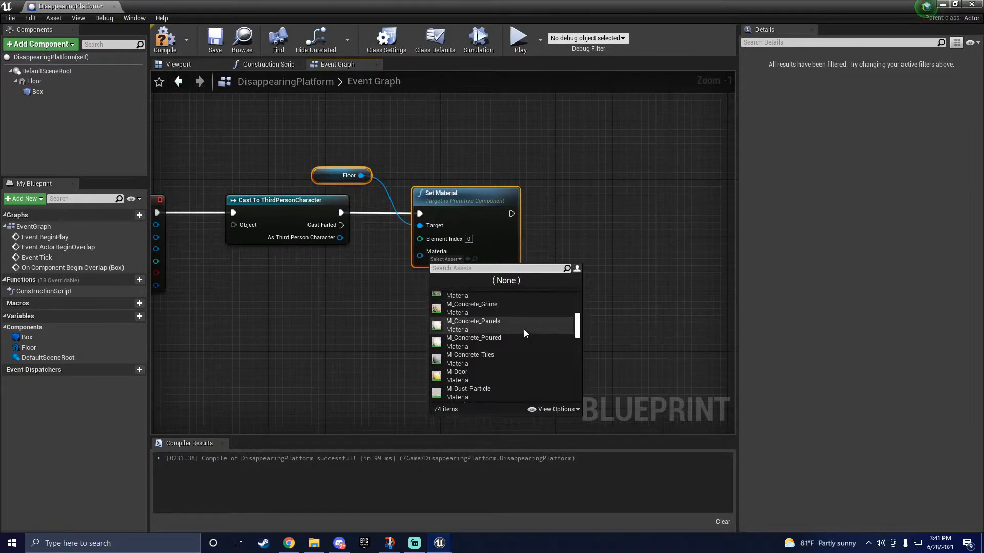
pyautogui.scroll(-3)
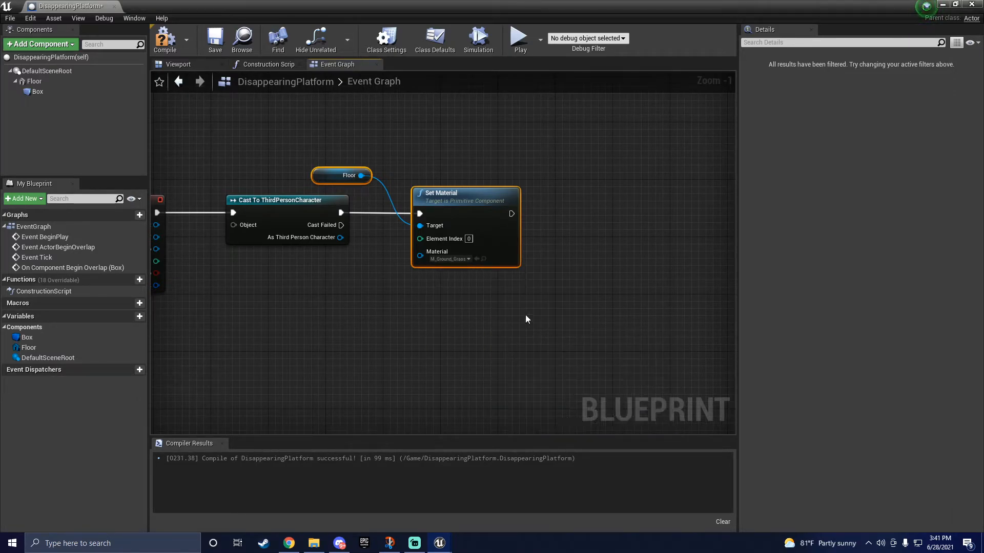
pyautogui.scroll(-3)
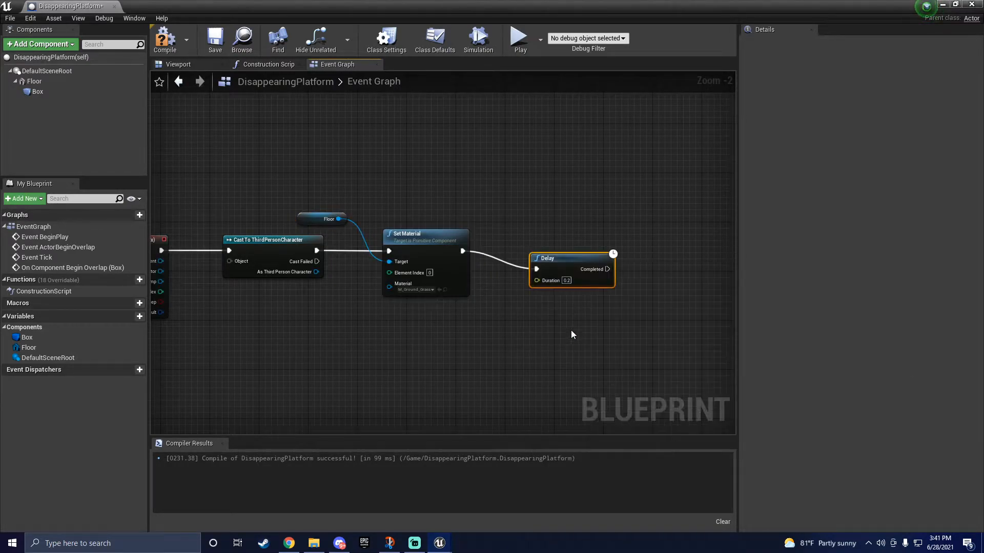
# - Set the Delay duration and follow it with a Set Visibility node targeting Floor
pyautogui.click(566, 281)
pyautogui.write('0.5')
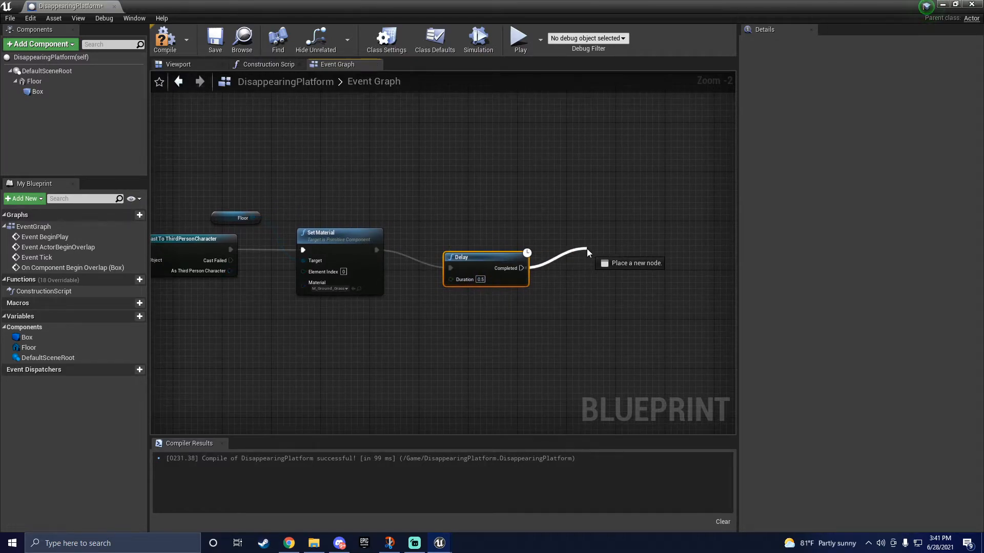
pyautogui.write('set visi')
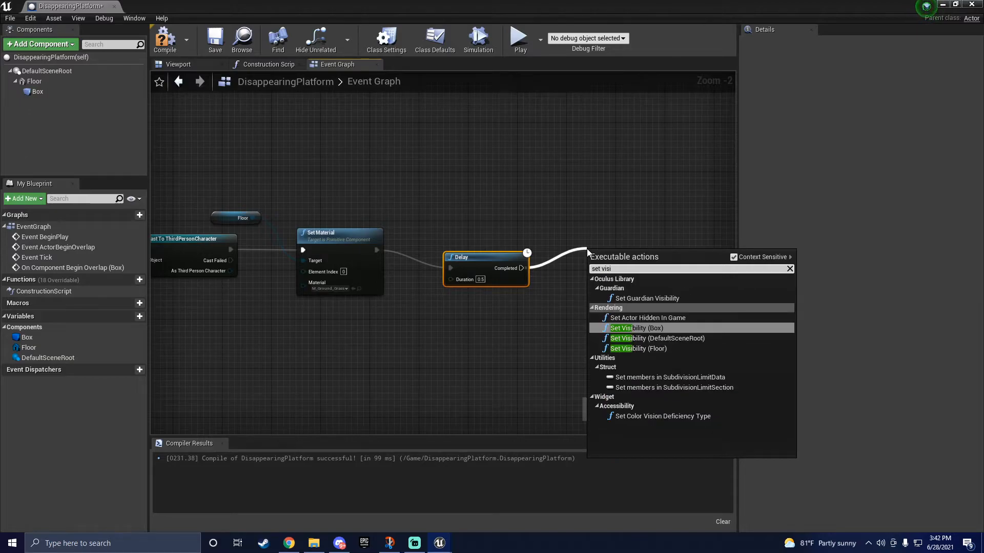
pyautogui.moveTo(684, 343)
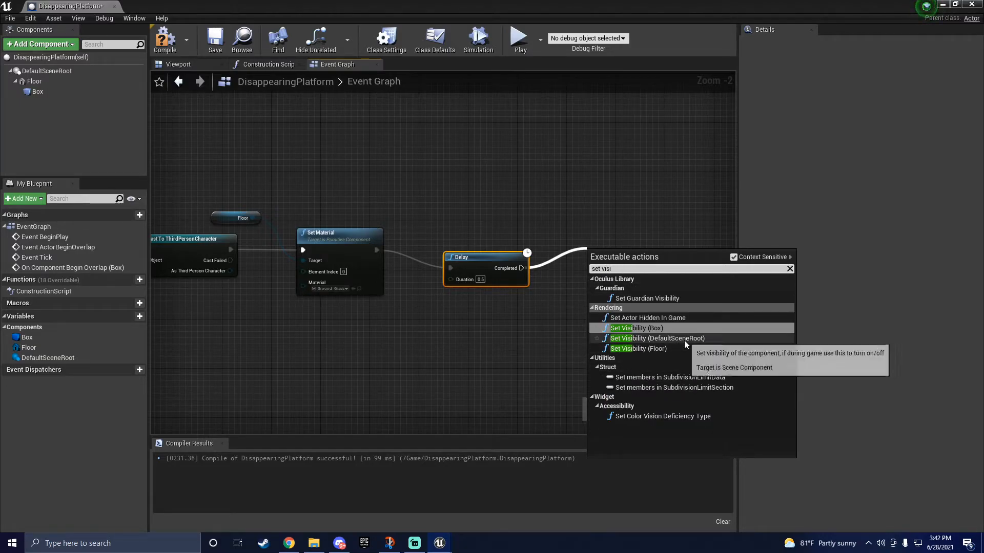
pyautogui.click(638, 349)
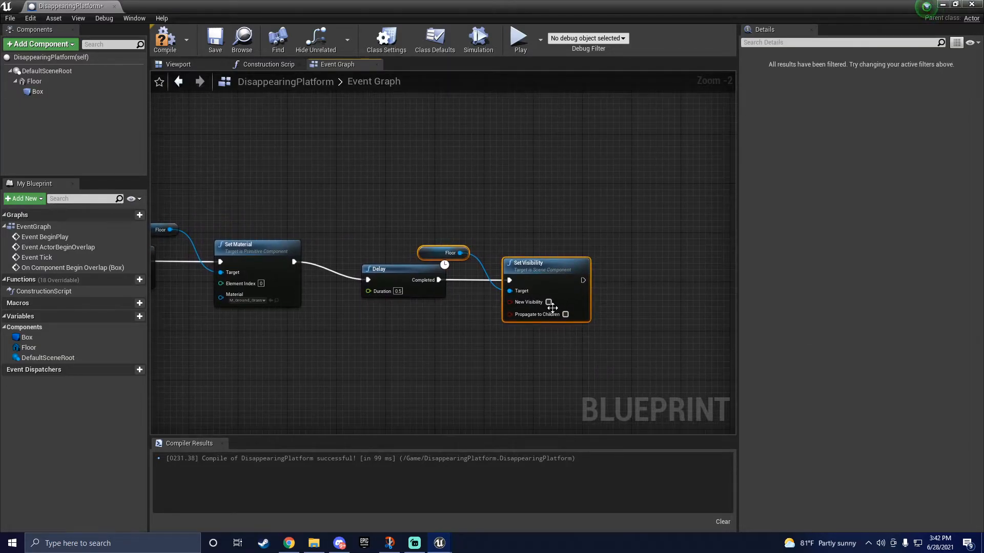
pyautogui.moveTo(551, 265)
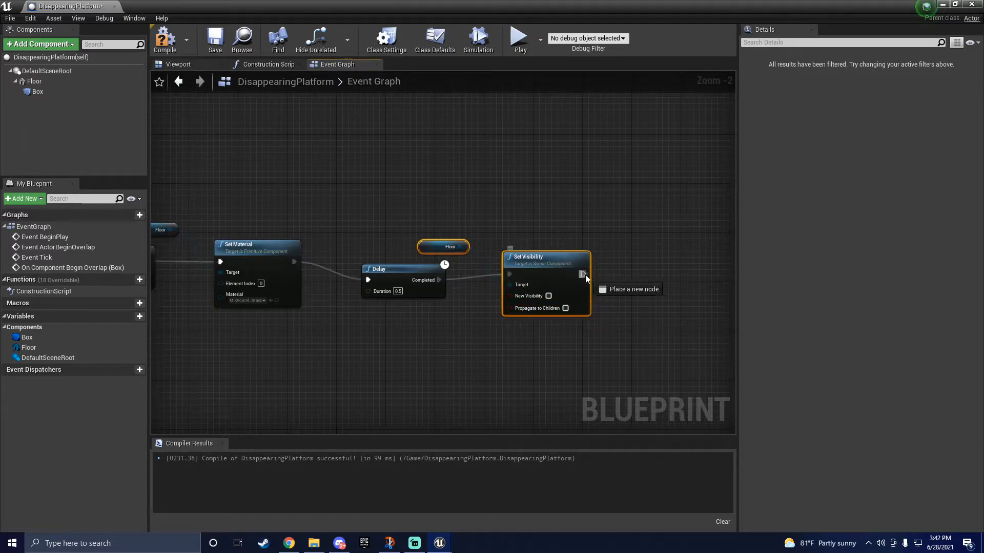
# - Chain a Set Collision Enabled node for Floor after Set Visibility
pyautogui.moveTo(582, 275); pyautogui.dragTo(668, 285)
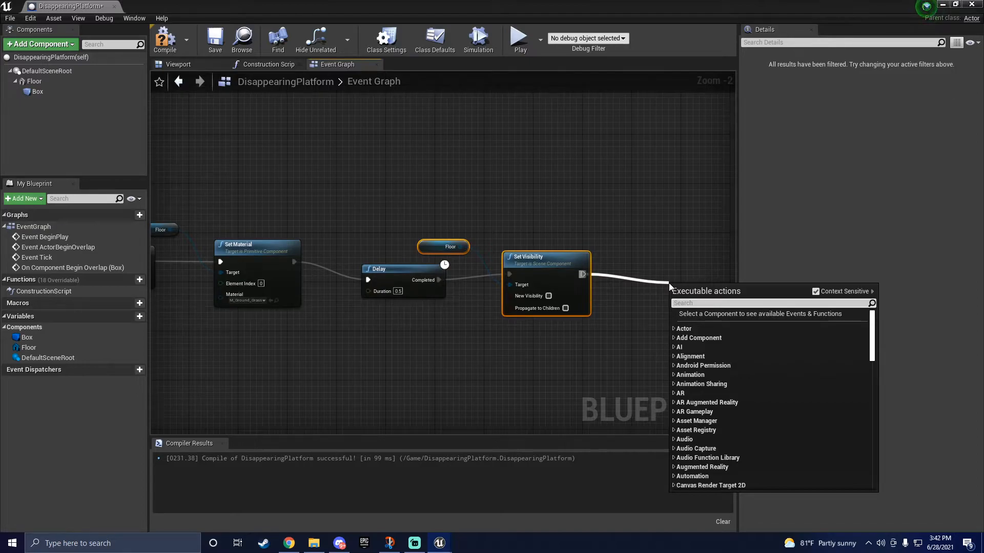
pyautogui.write('set collis')
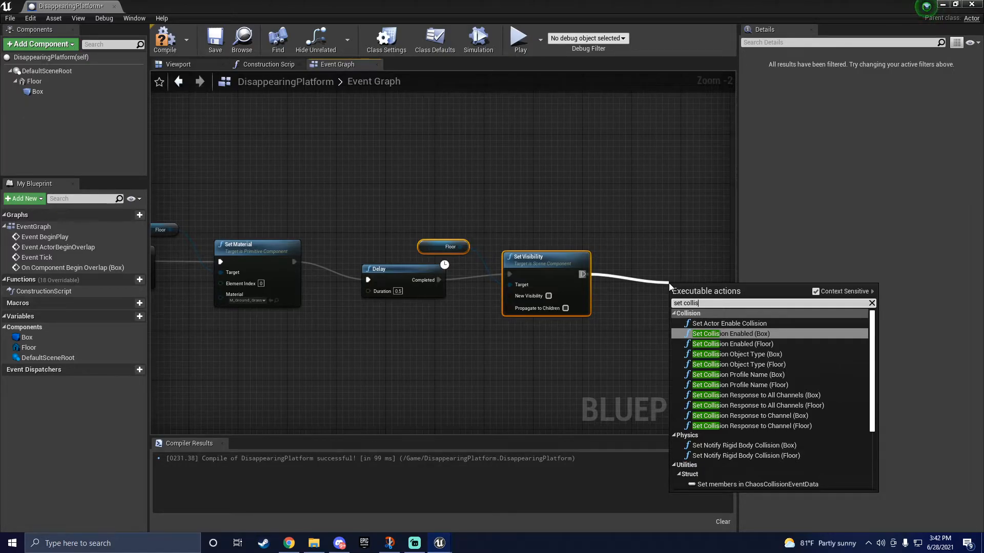
pyautogui.click(730, 333)
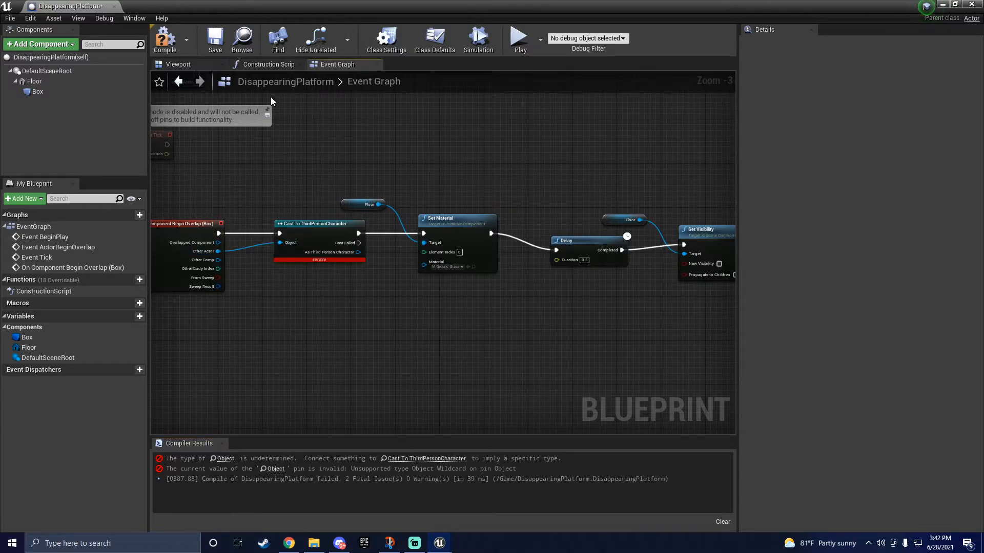
# - Switch to the level editor and select the DisappearingPlatform actor in the viewport
pyautogui.click(165, 40)
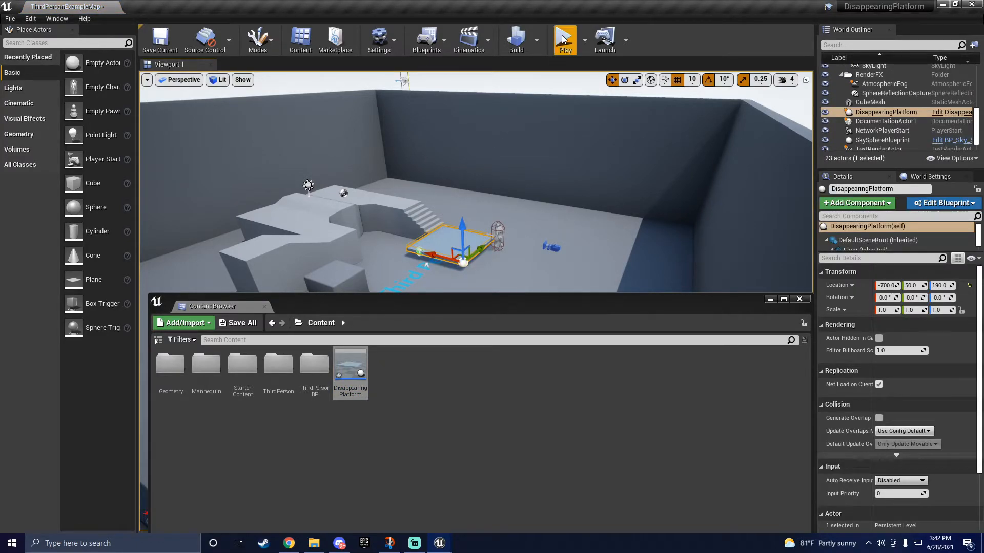
pyautogui.click(563, 39)
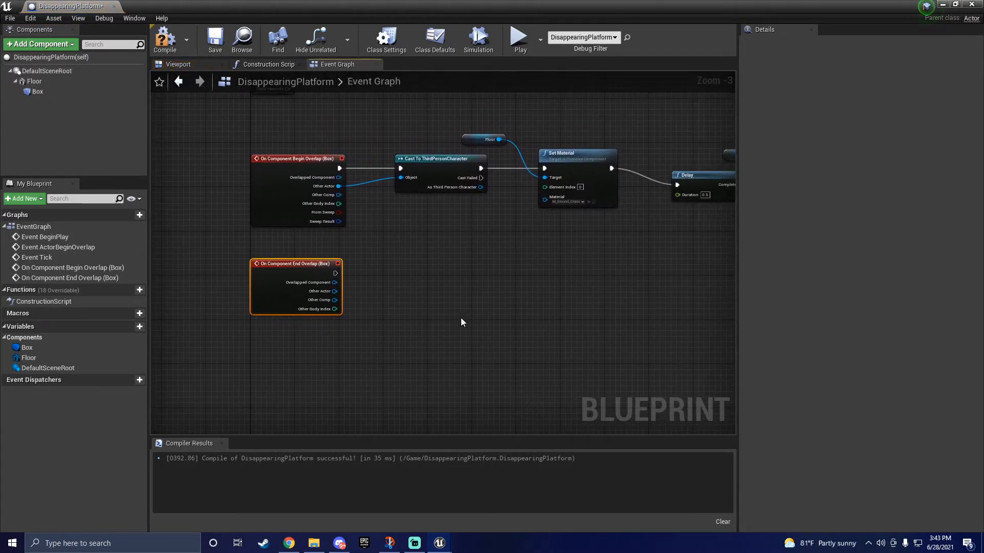
pyautogui.moveTo(336, 271)
pyautogui.write('set mater')
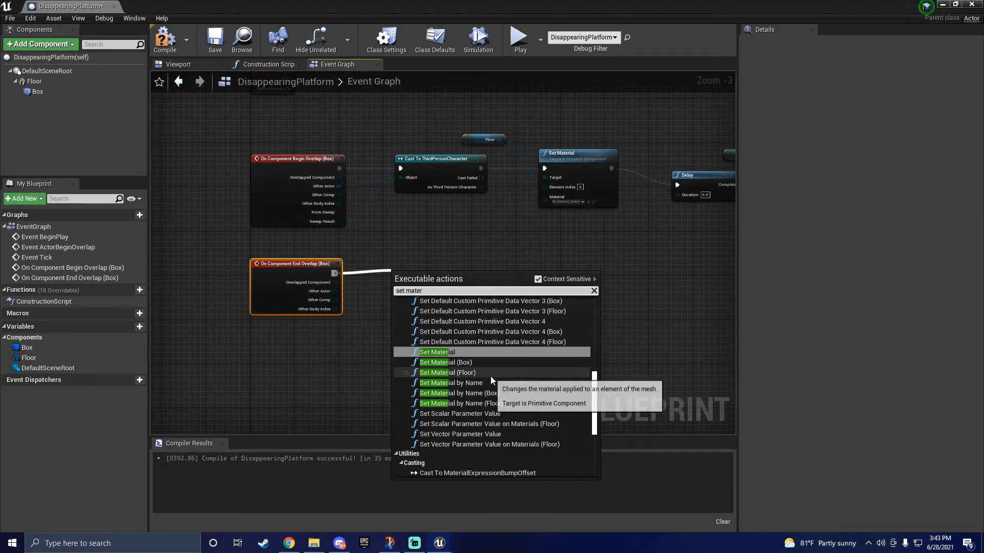
# - Add a Set Material node on Floor after End Overlap (Box) and pick CubeMaterial
pyautogui.click(434, 352)
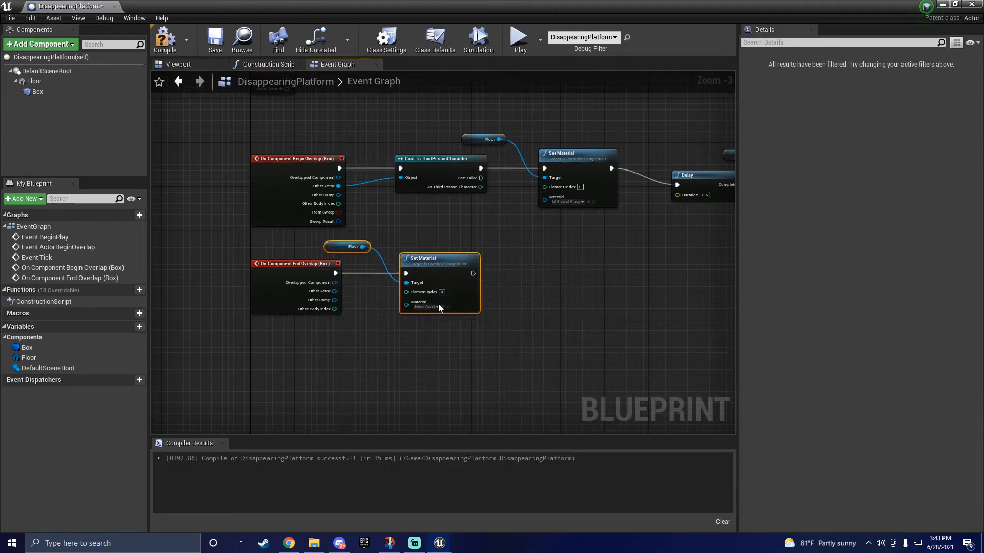
pyautogui.write('def')
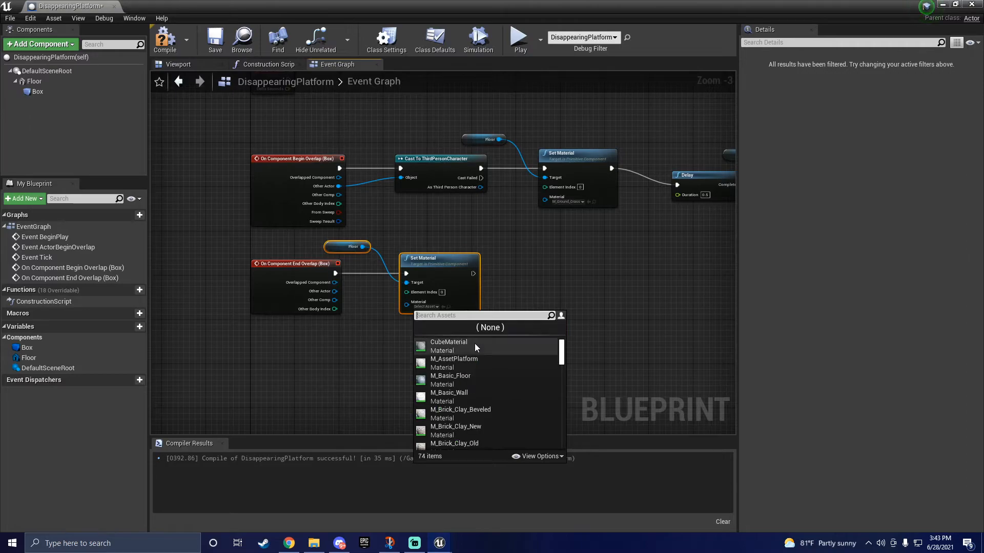
pyautogui.click(447, 342)
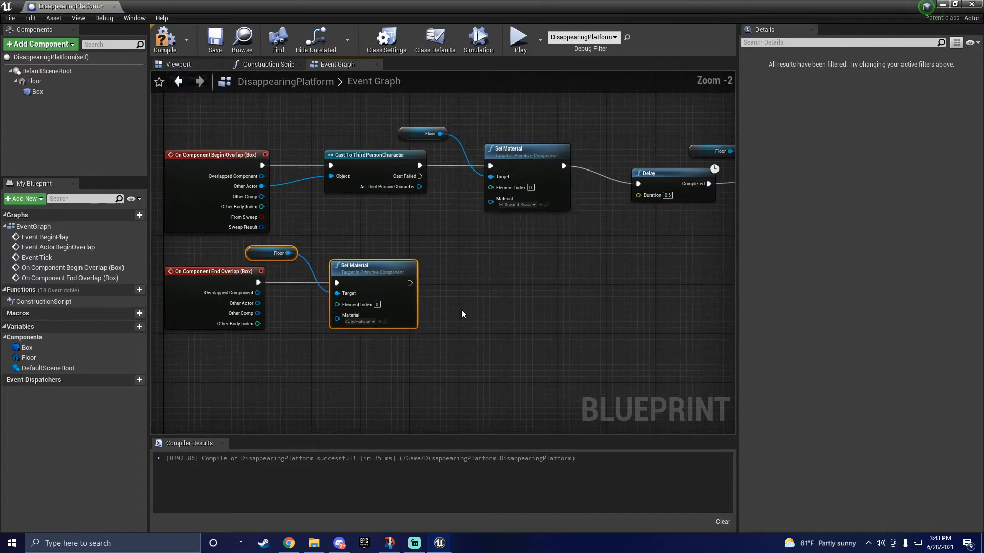
pyautogui.moveTo(410, 283); pyautogui.dragTo(463, 283)
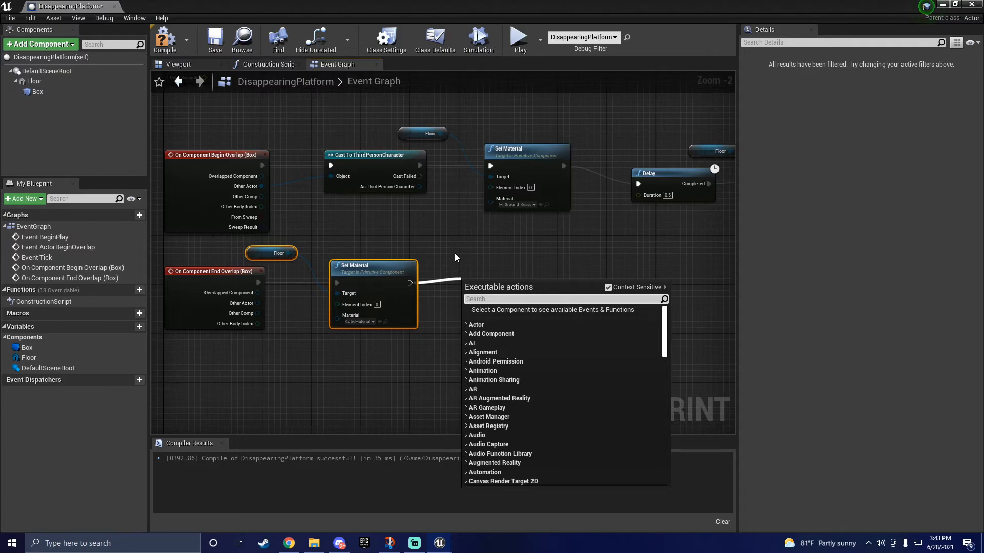
# - Chain Set Visibility (Floor) and Set Collision Enabled (Floor) with New Type Query and Physics
pyautogui.write('set vis')
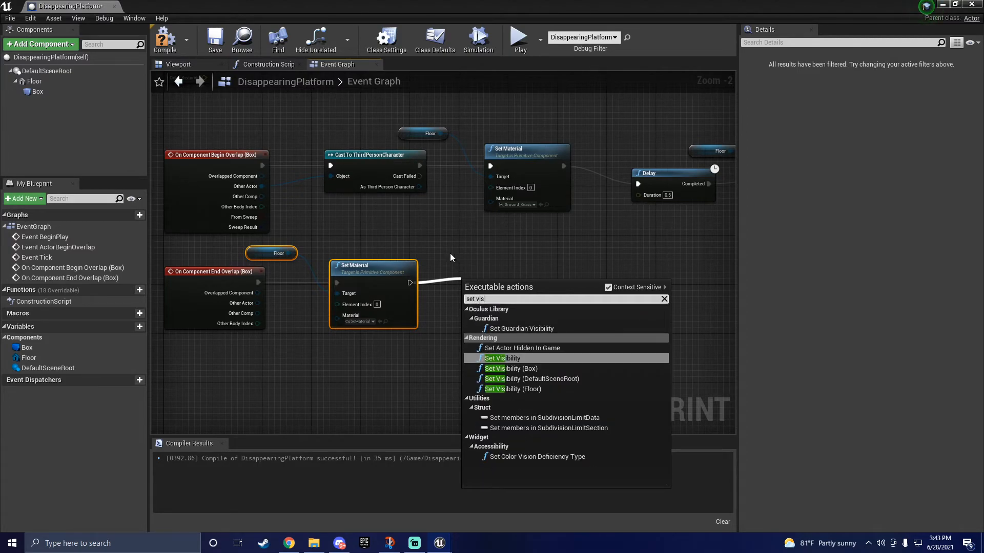
pyautogui.moveTo(511, 368)
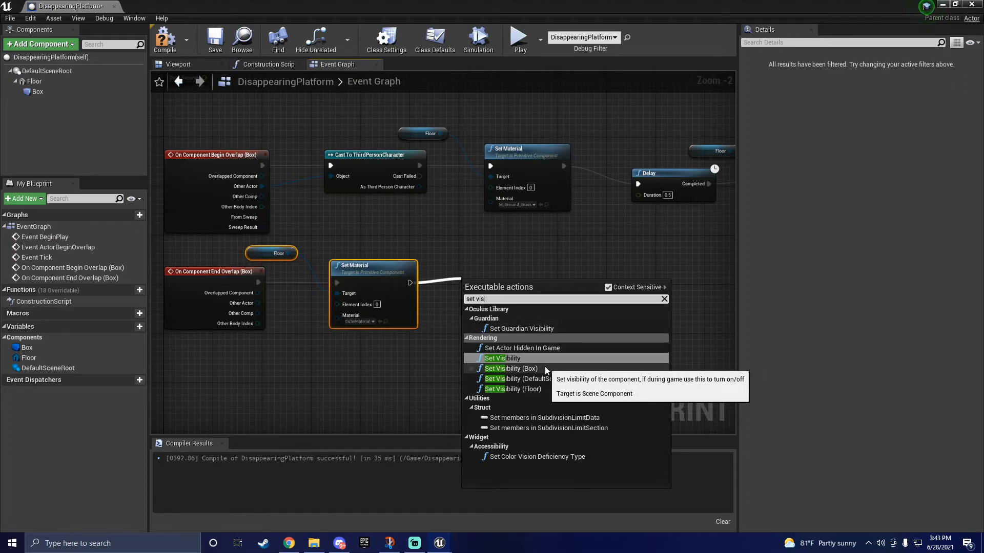
pyautogui.click(504, 358)
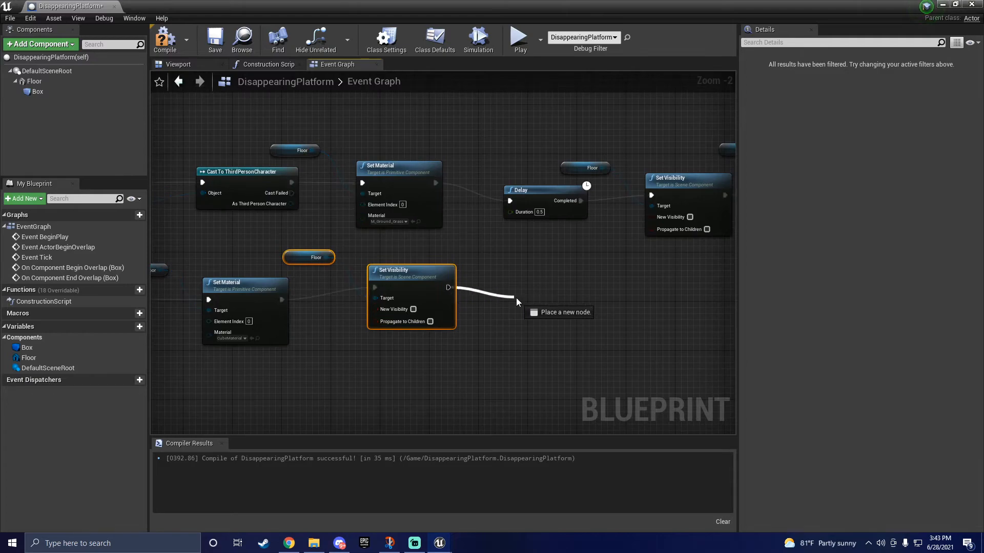
pyautogui.write('set')
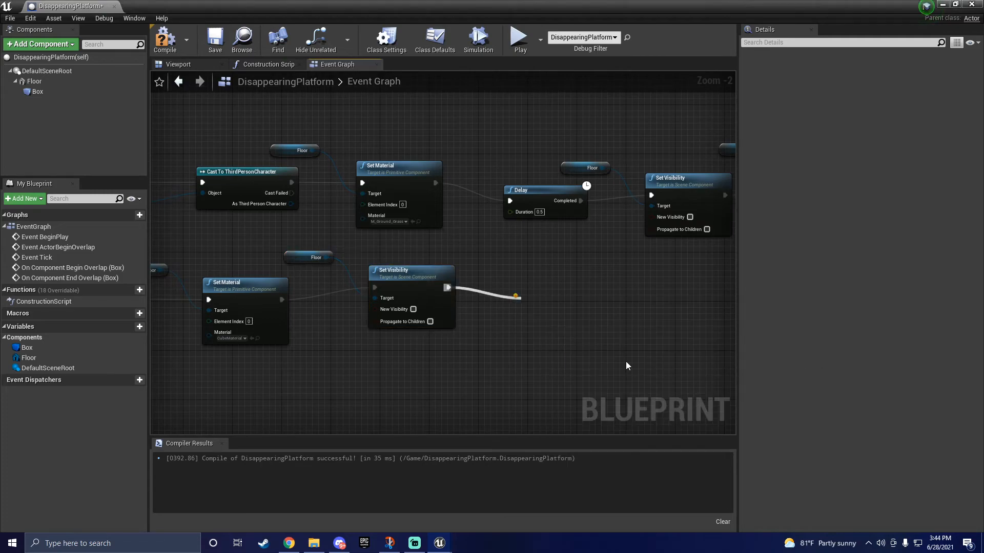
pyautogui.click(591, 339)
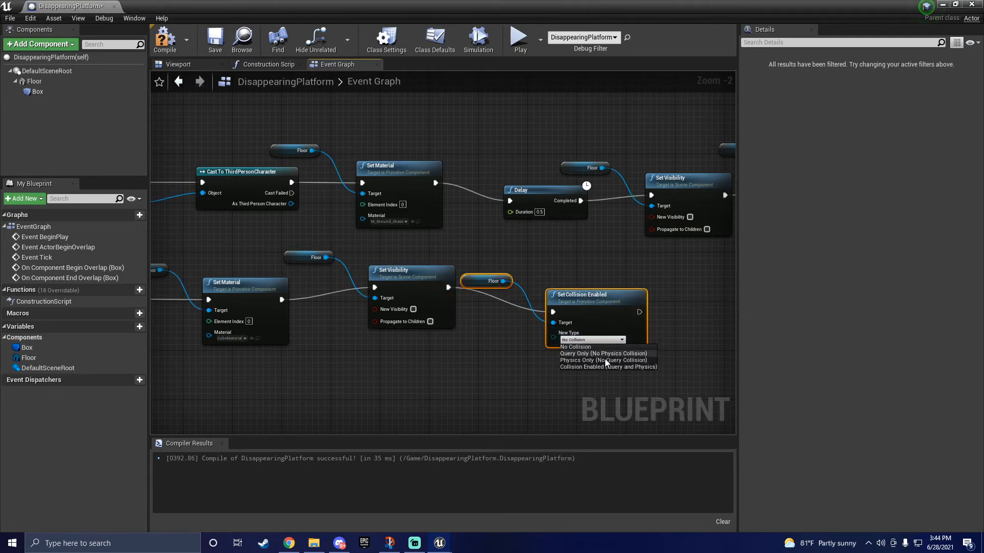
pyautogui.click(608, 367)
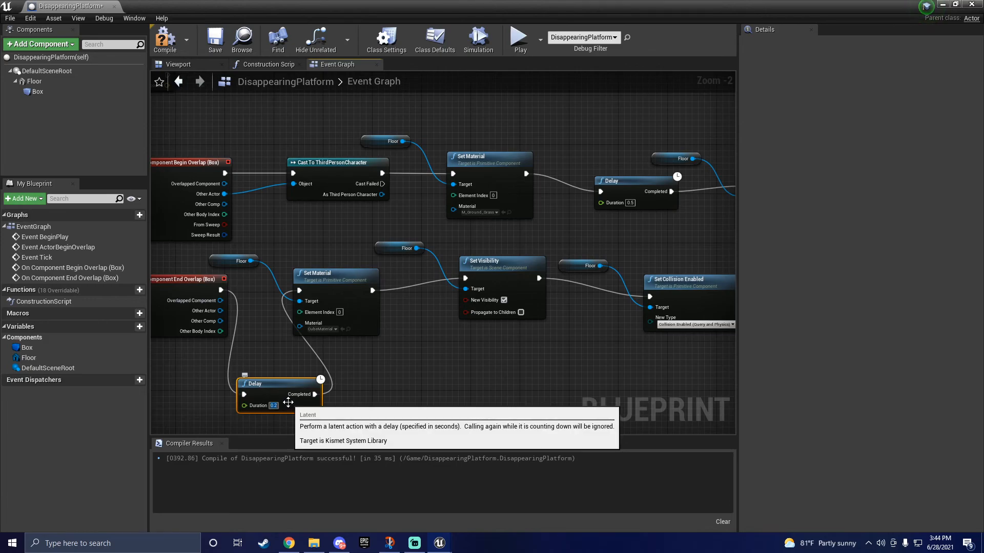
# - Give the Delay node a 2.0-second Duration before the end-overlap restore chain
pyautogui.write('2.0')
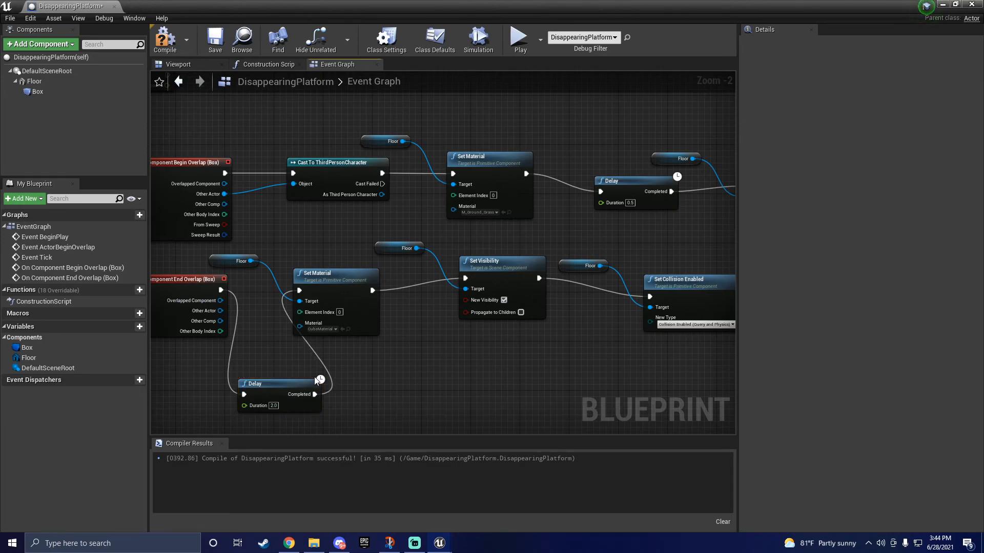
pyautogui.scroll(-3)
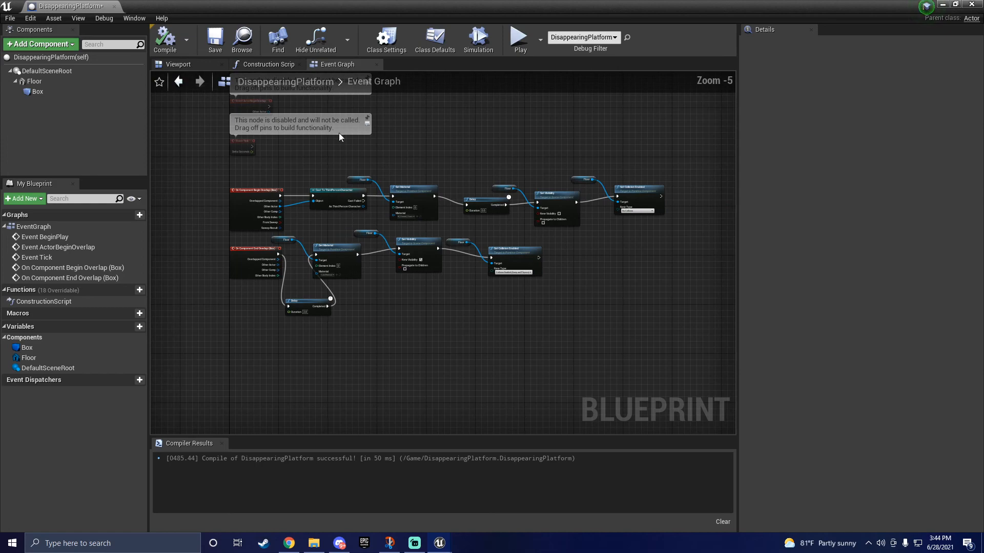